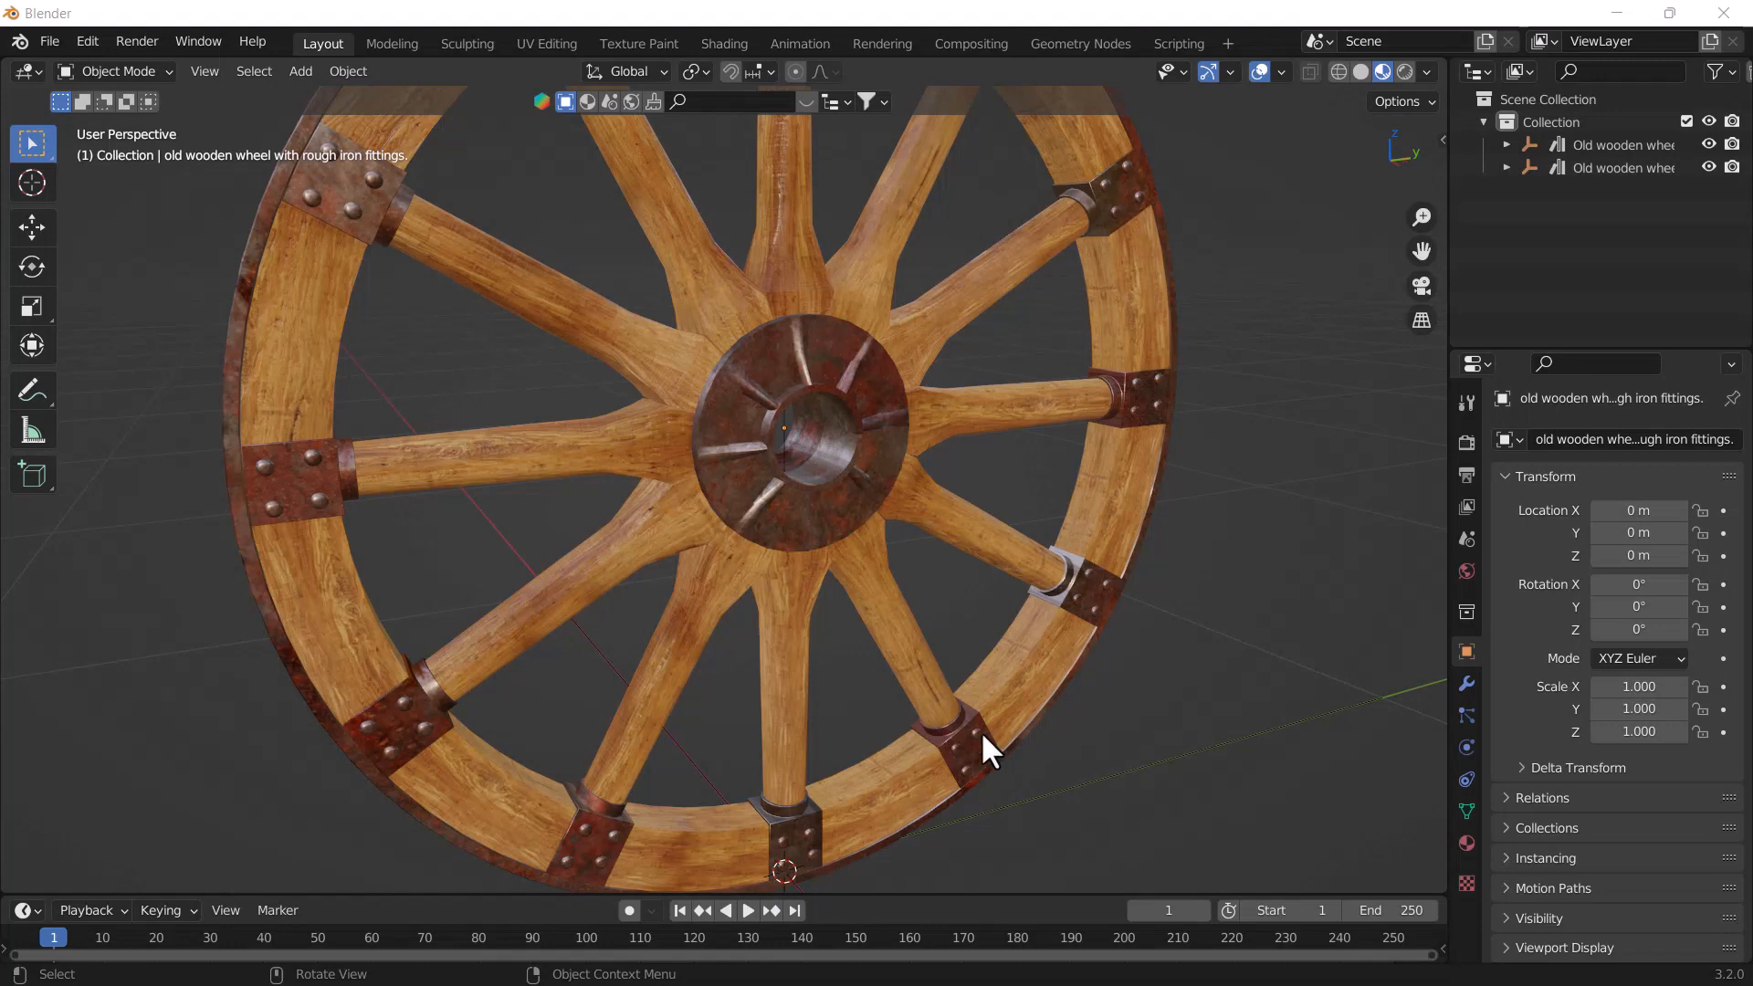
{"action": "mouse_move", "coordinate": [927, 671]}
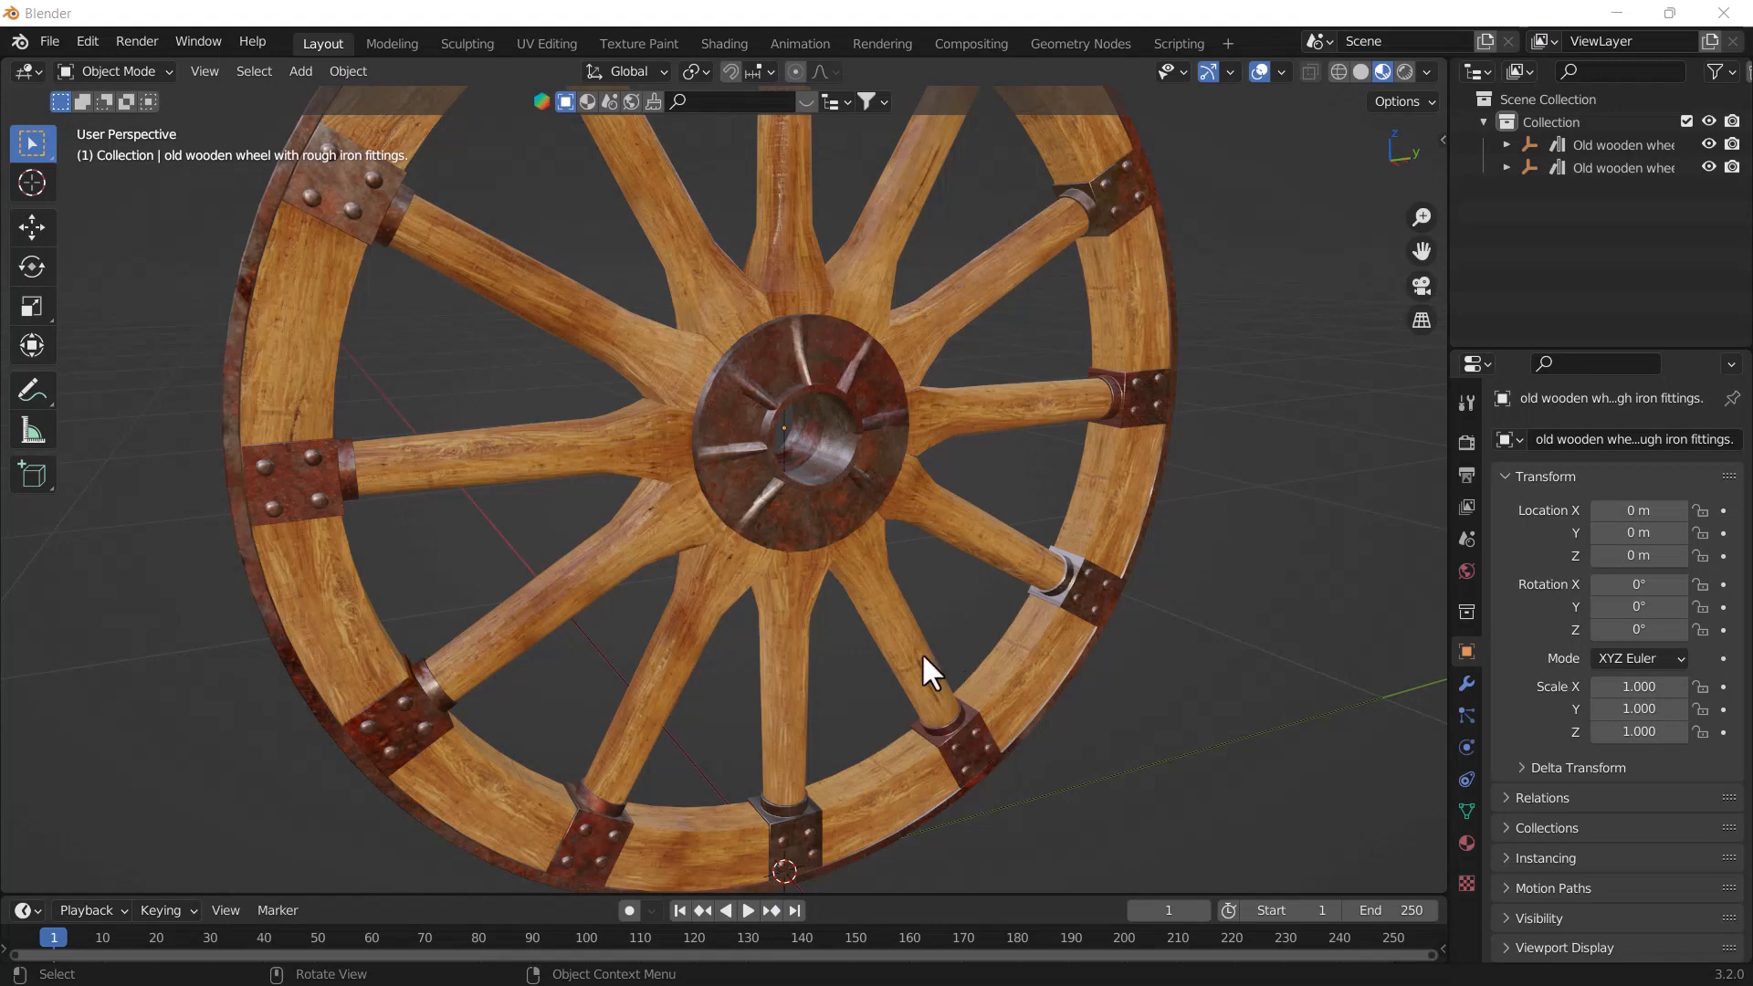
Orbit and zoom to face the wheel, then enter and leave Edit Mode without merging
{"action": "left_click_drag", "start_coordinate": [928, 665], "coordinate": [822, 570]}
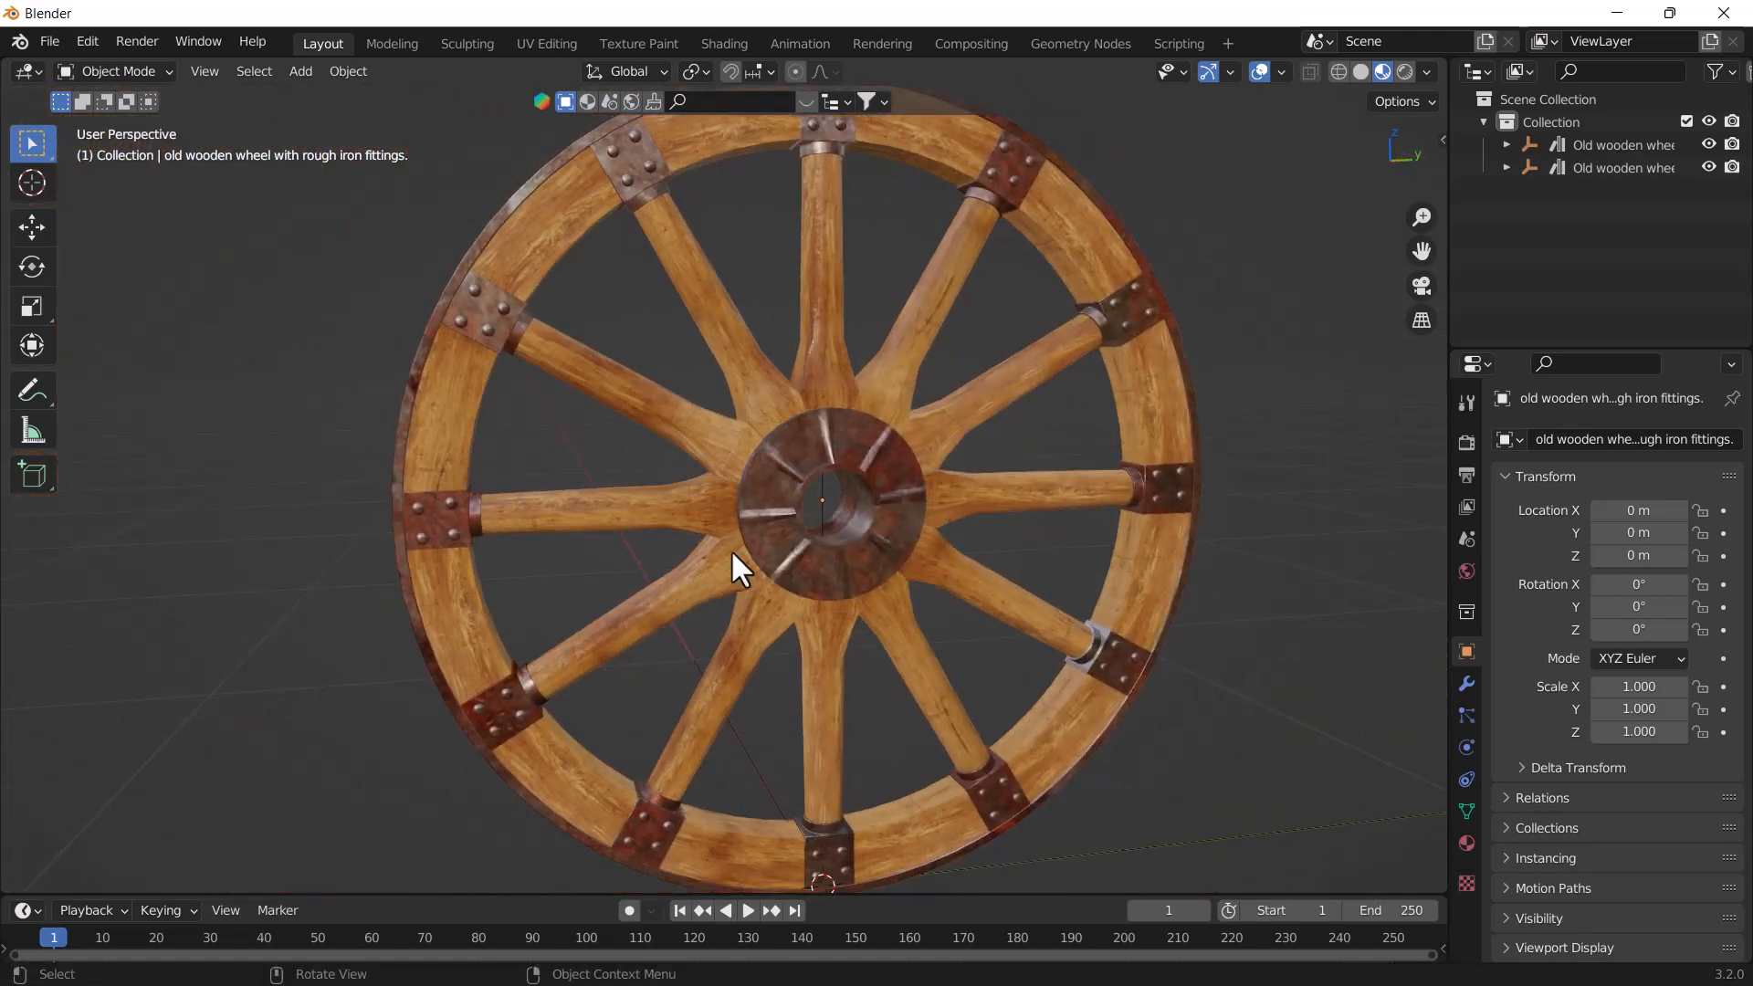
{"action": "scroll", "scroll_direction": "up", "scroll_amount": 3}
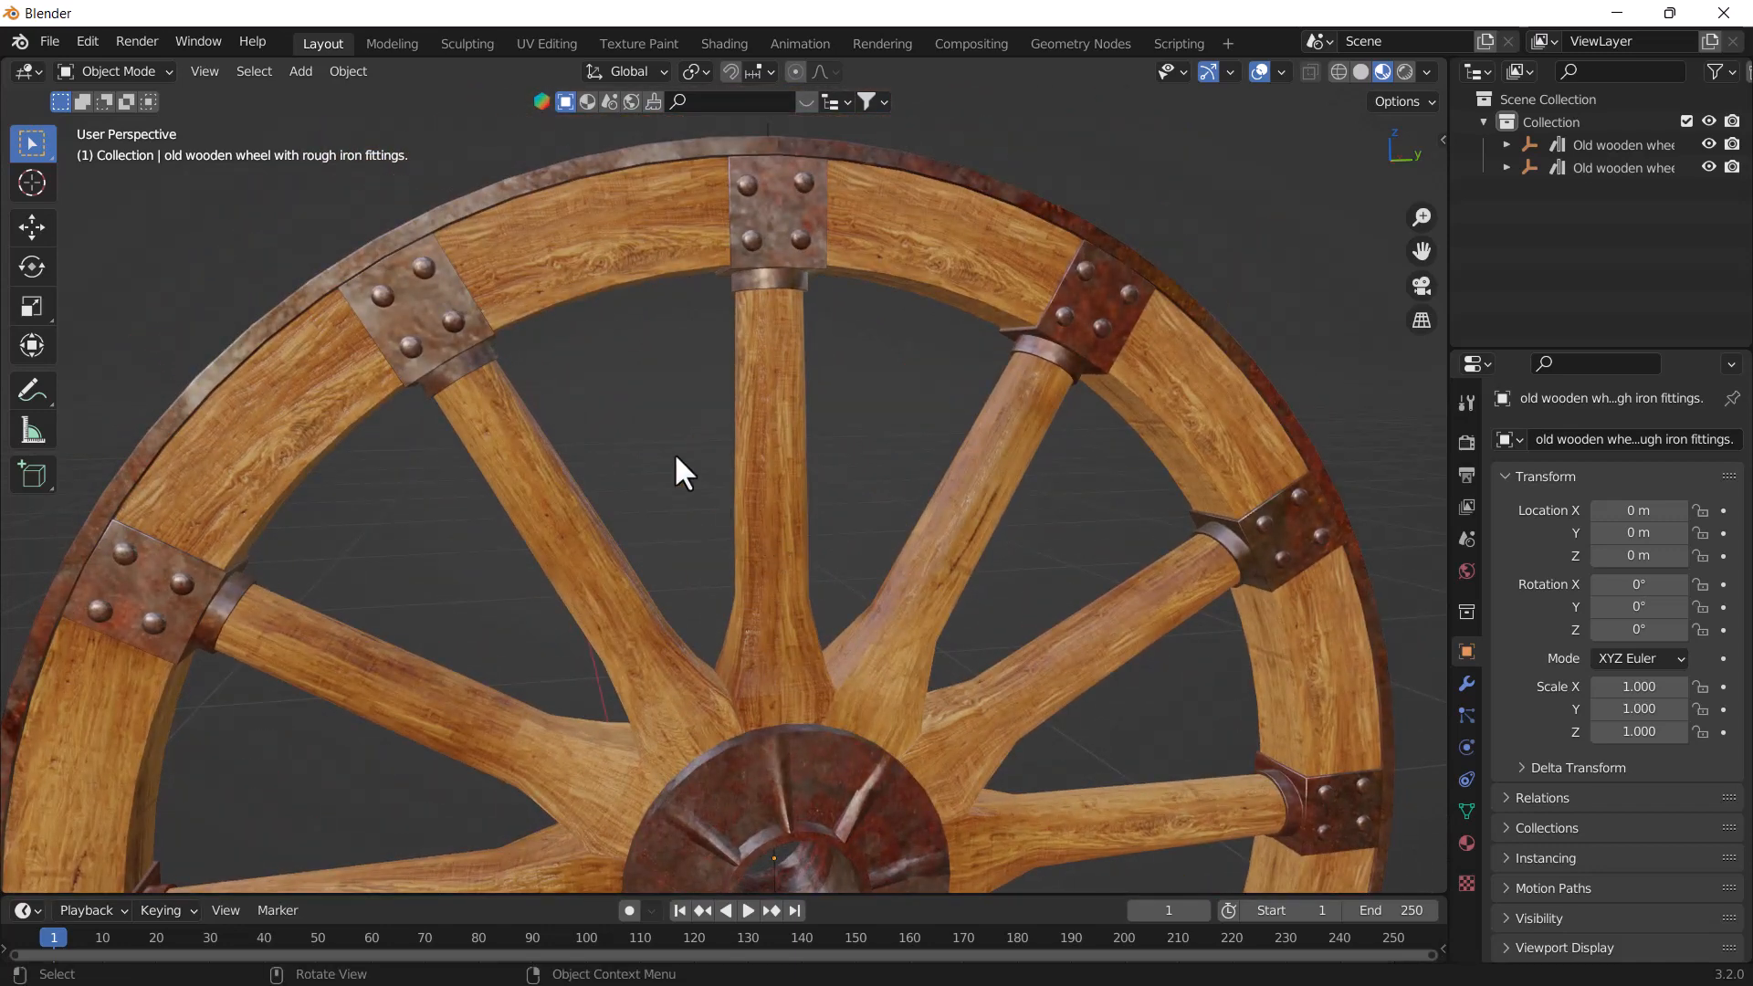
{"action": "key", "text": "Tab"}
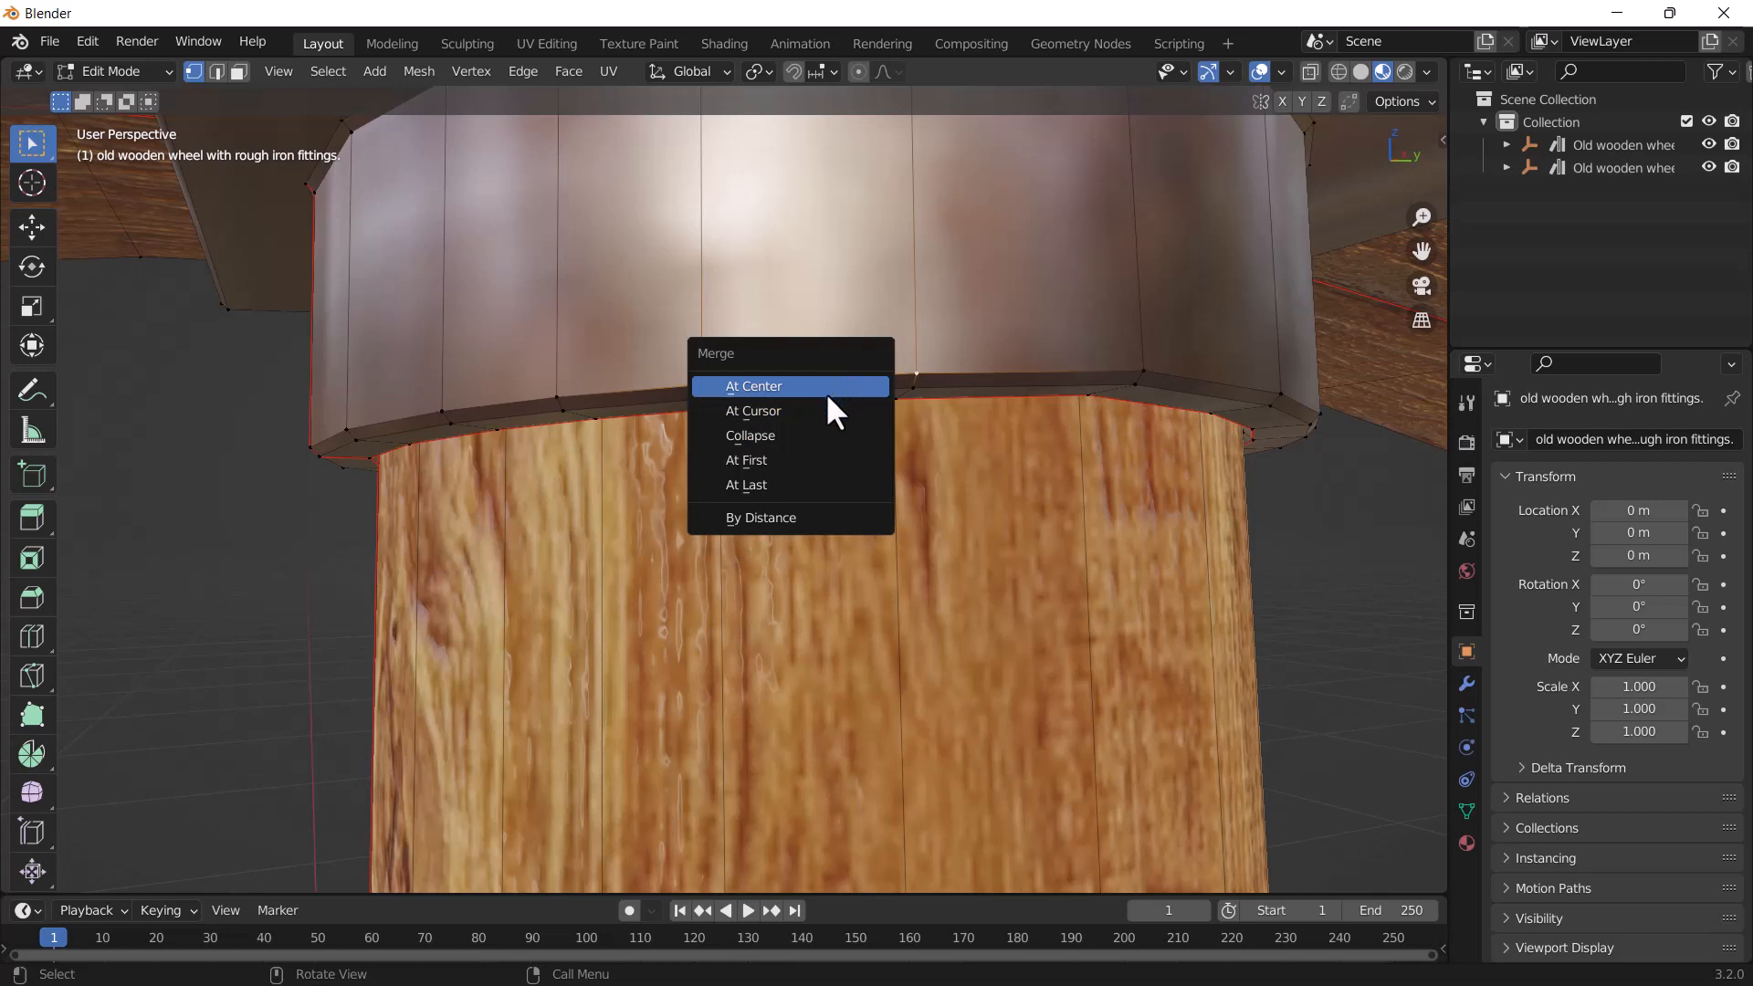
{"action": "mouse_move", "coordinate": [745, 460]}
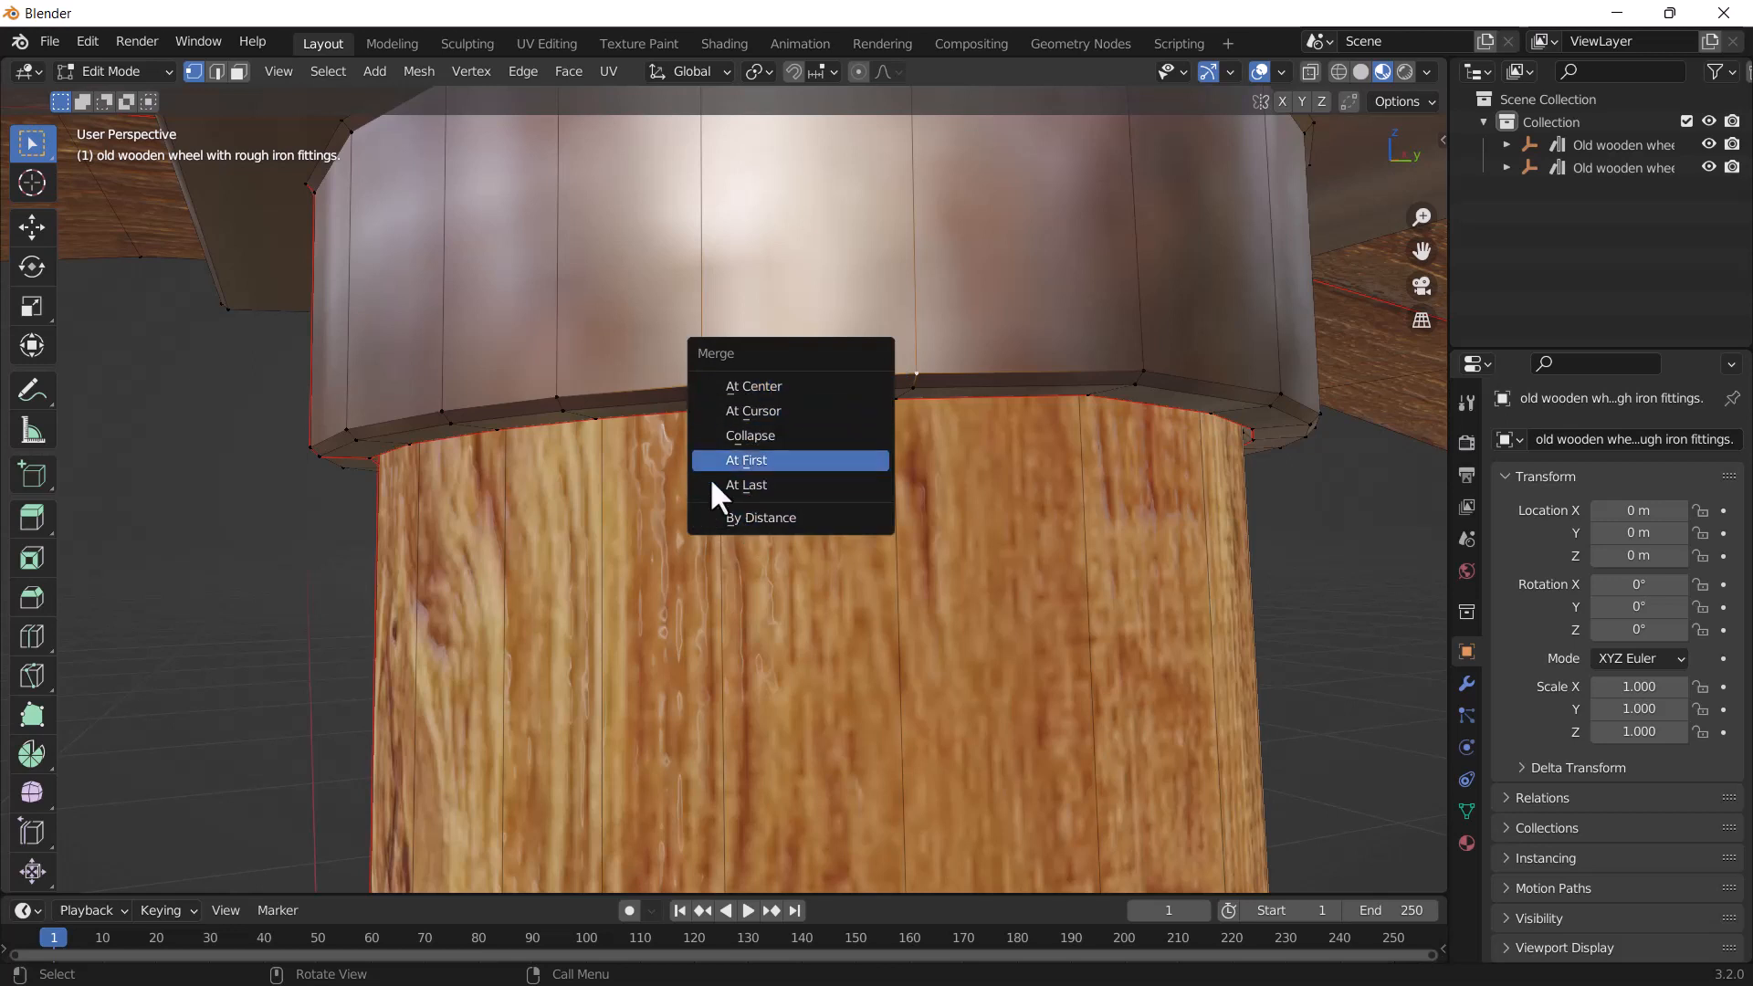
{"action": "mouse_move", "coordinate": [752, 385]}
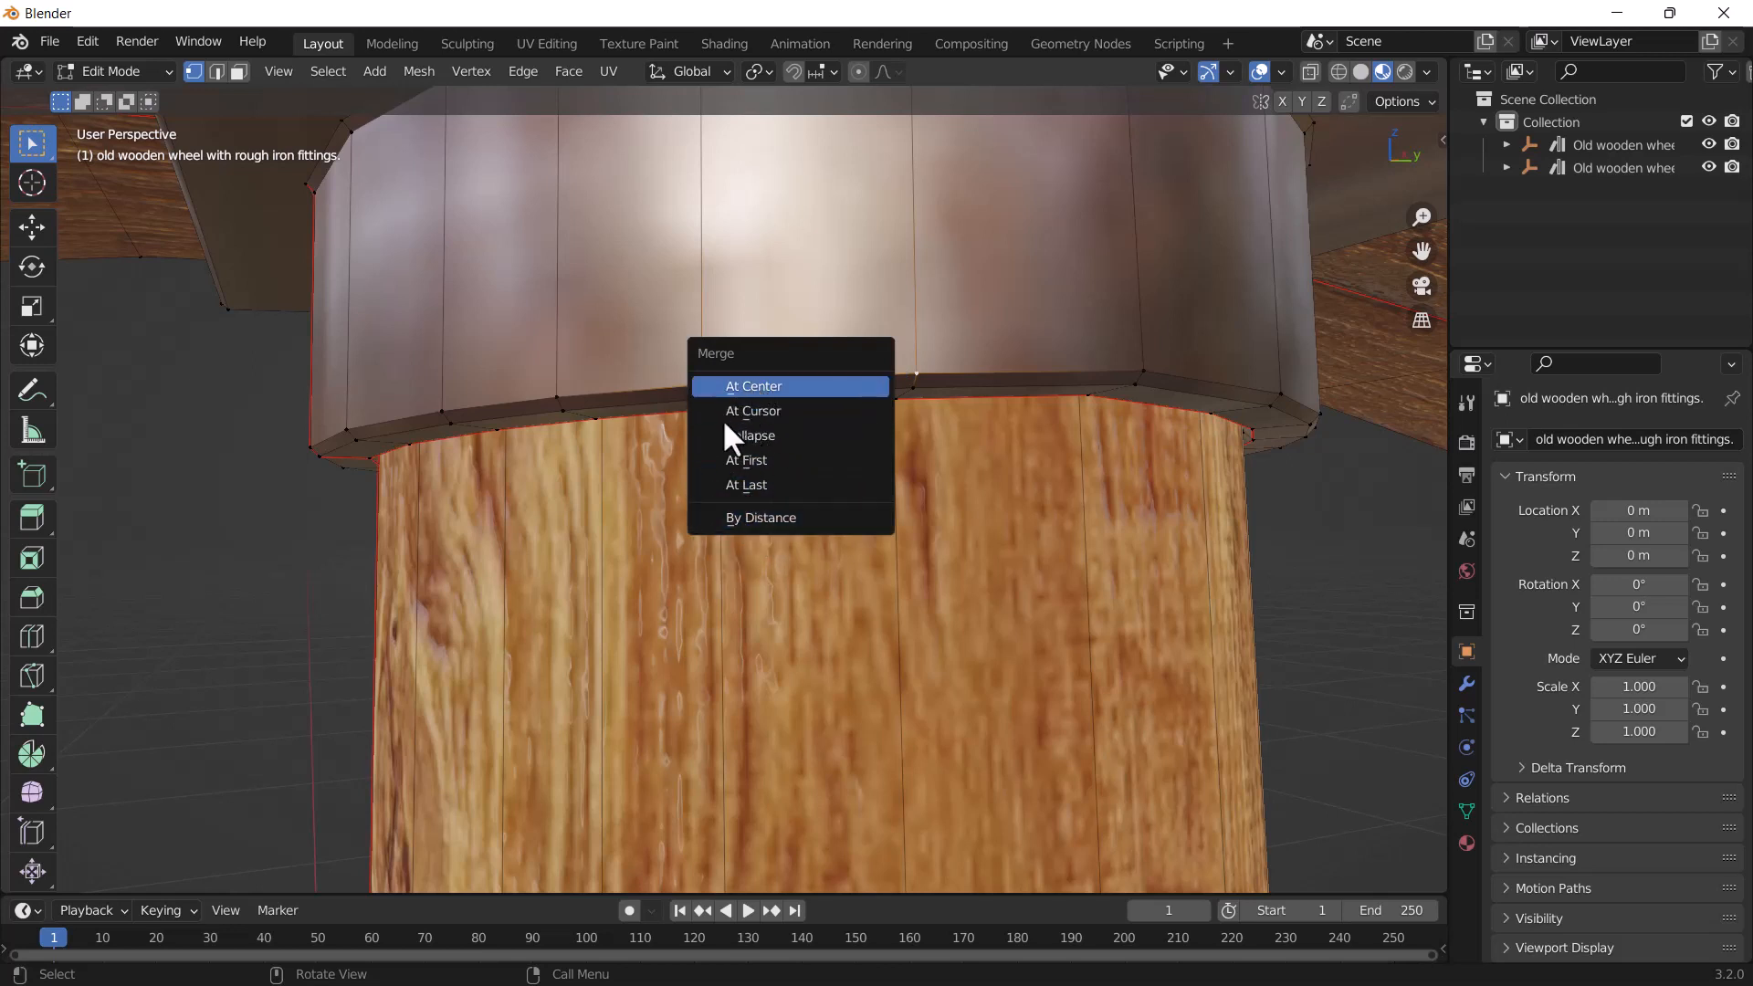
{"action": "left_click", "coordinate": [753, 385]}
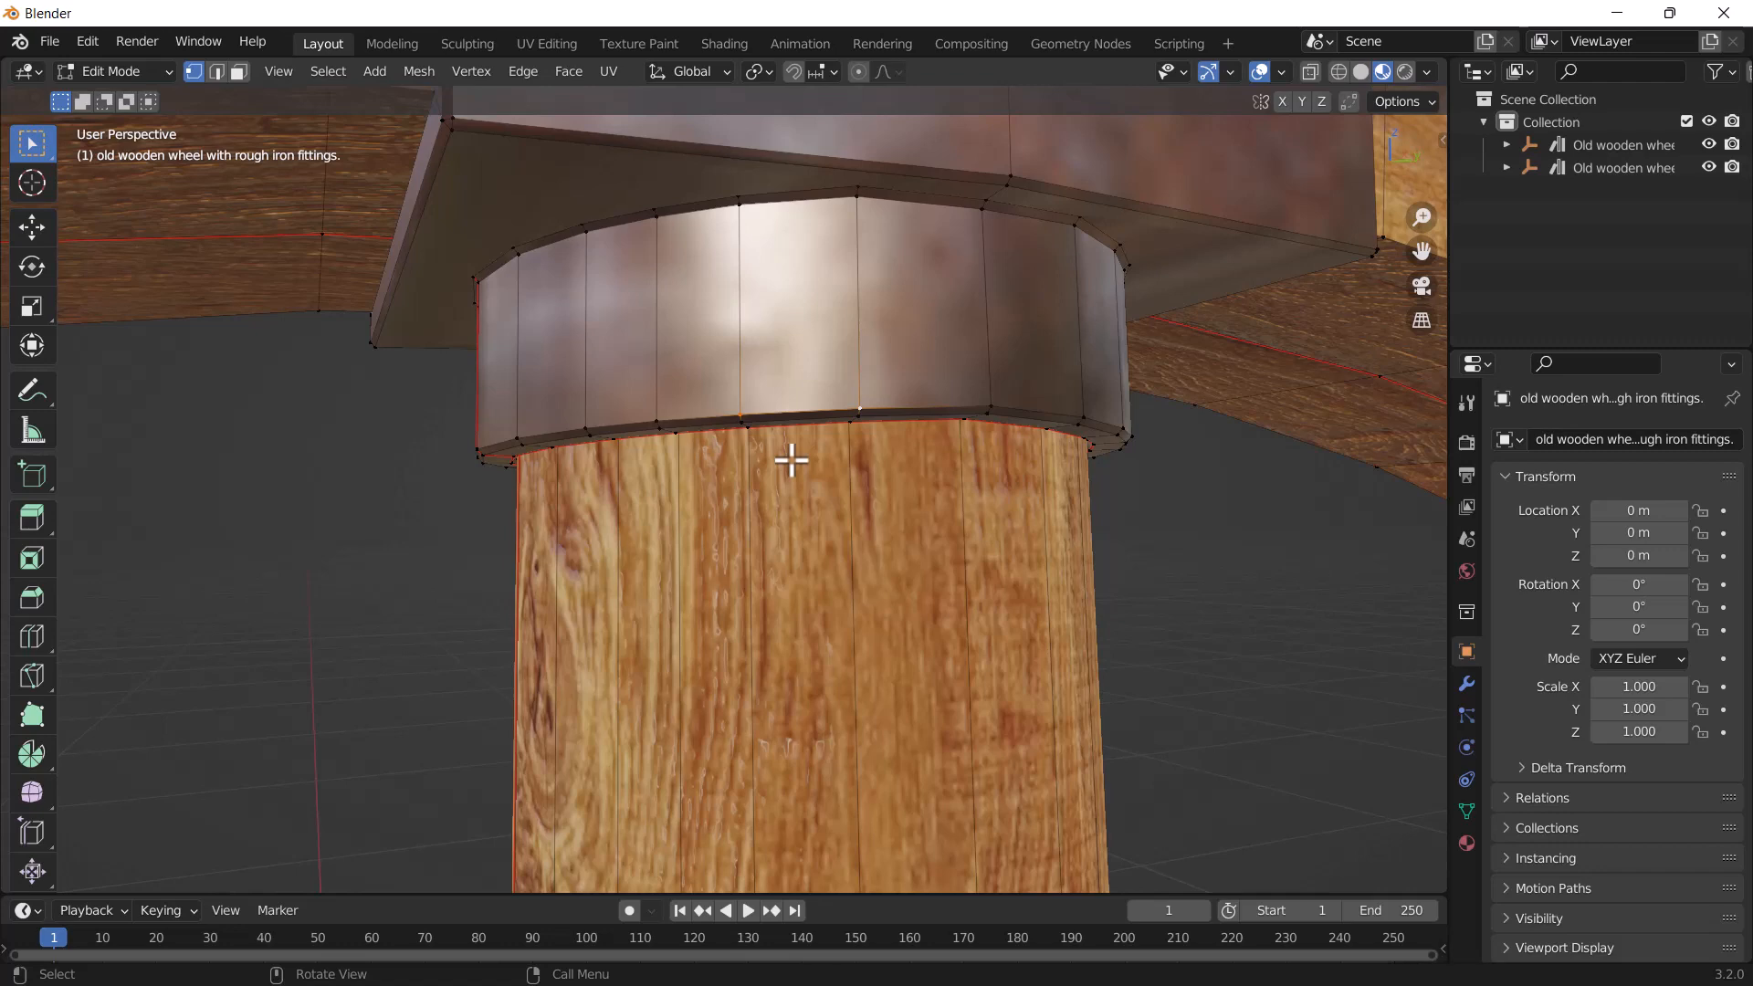
{"action": "key", "text": "Tab"}
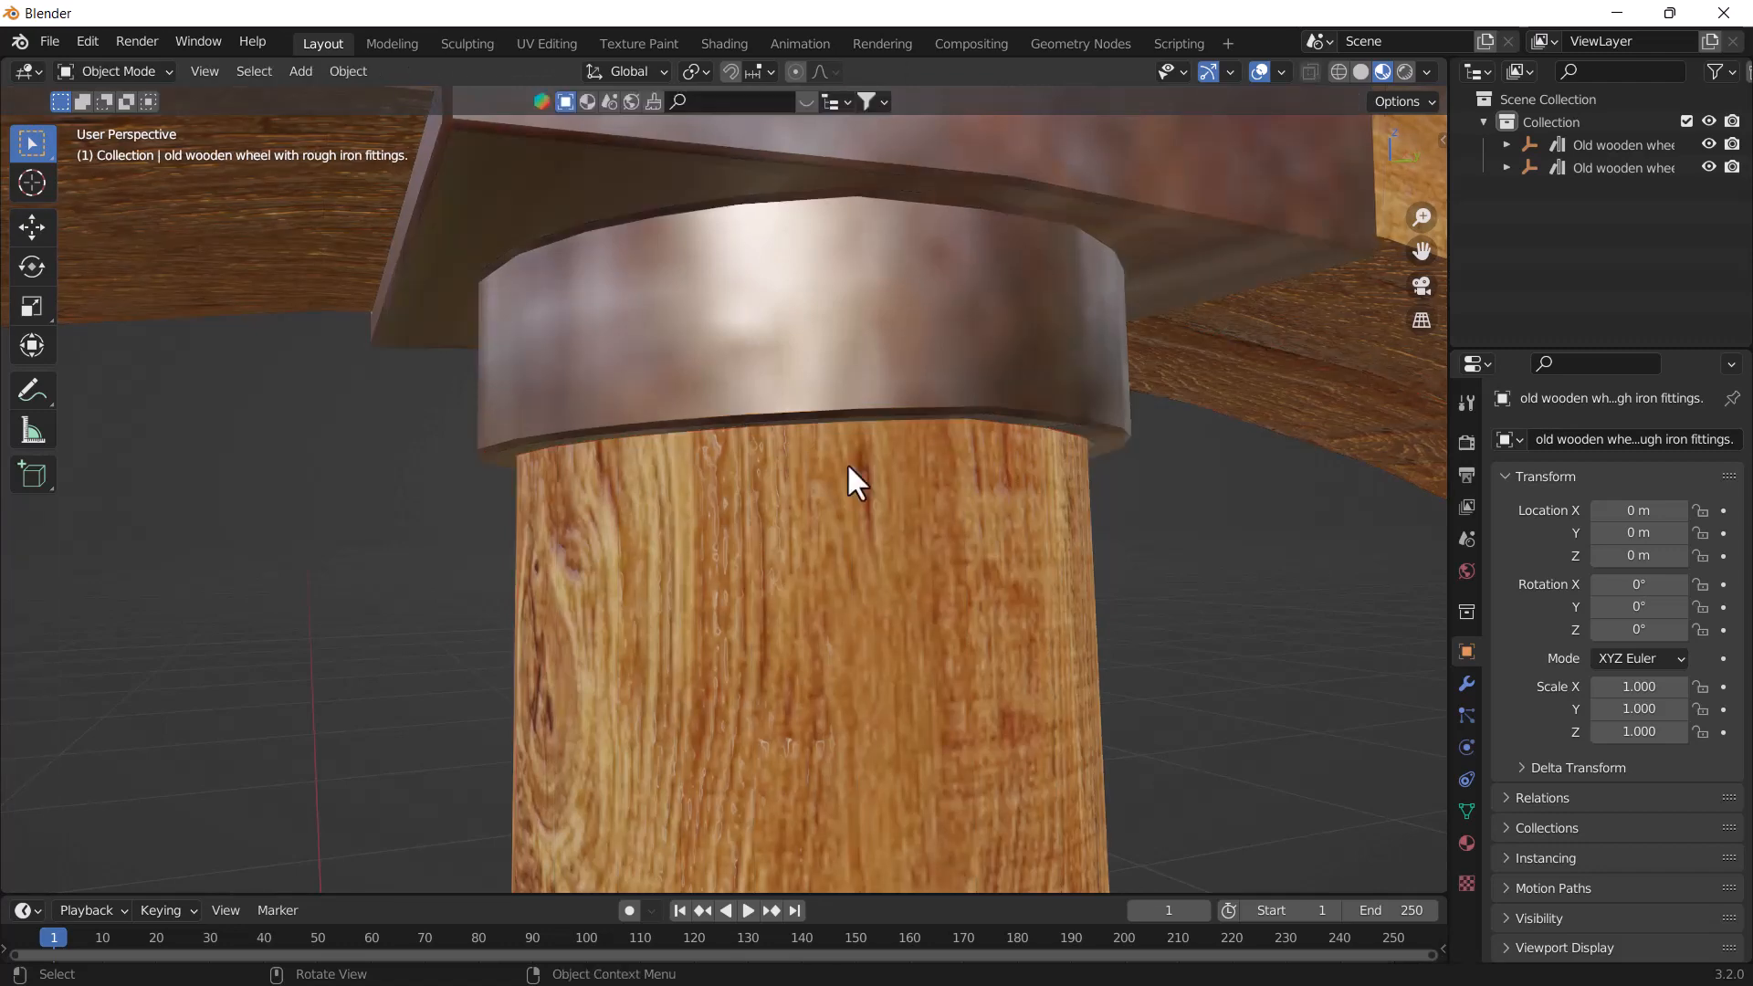
{"action": "mouse_move", "coordinate": [855, 537]}
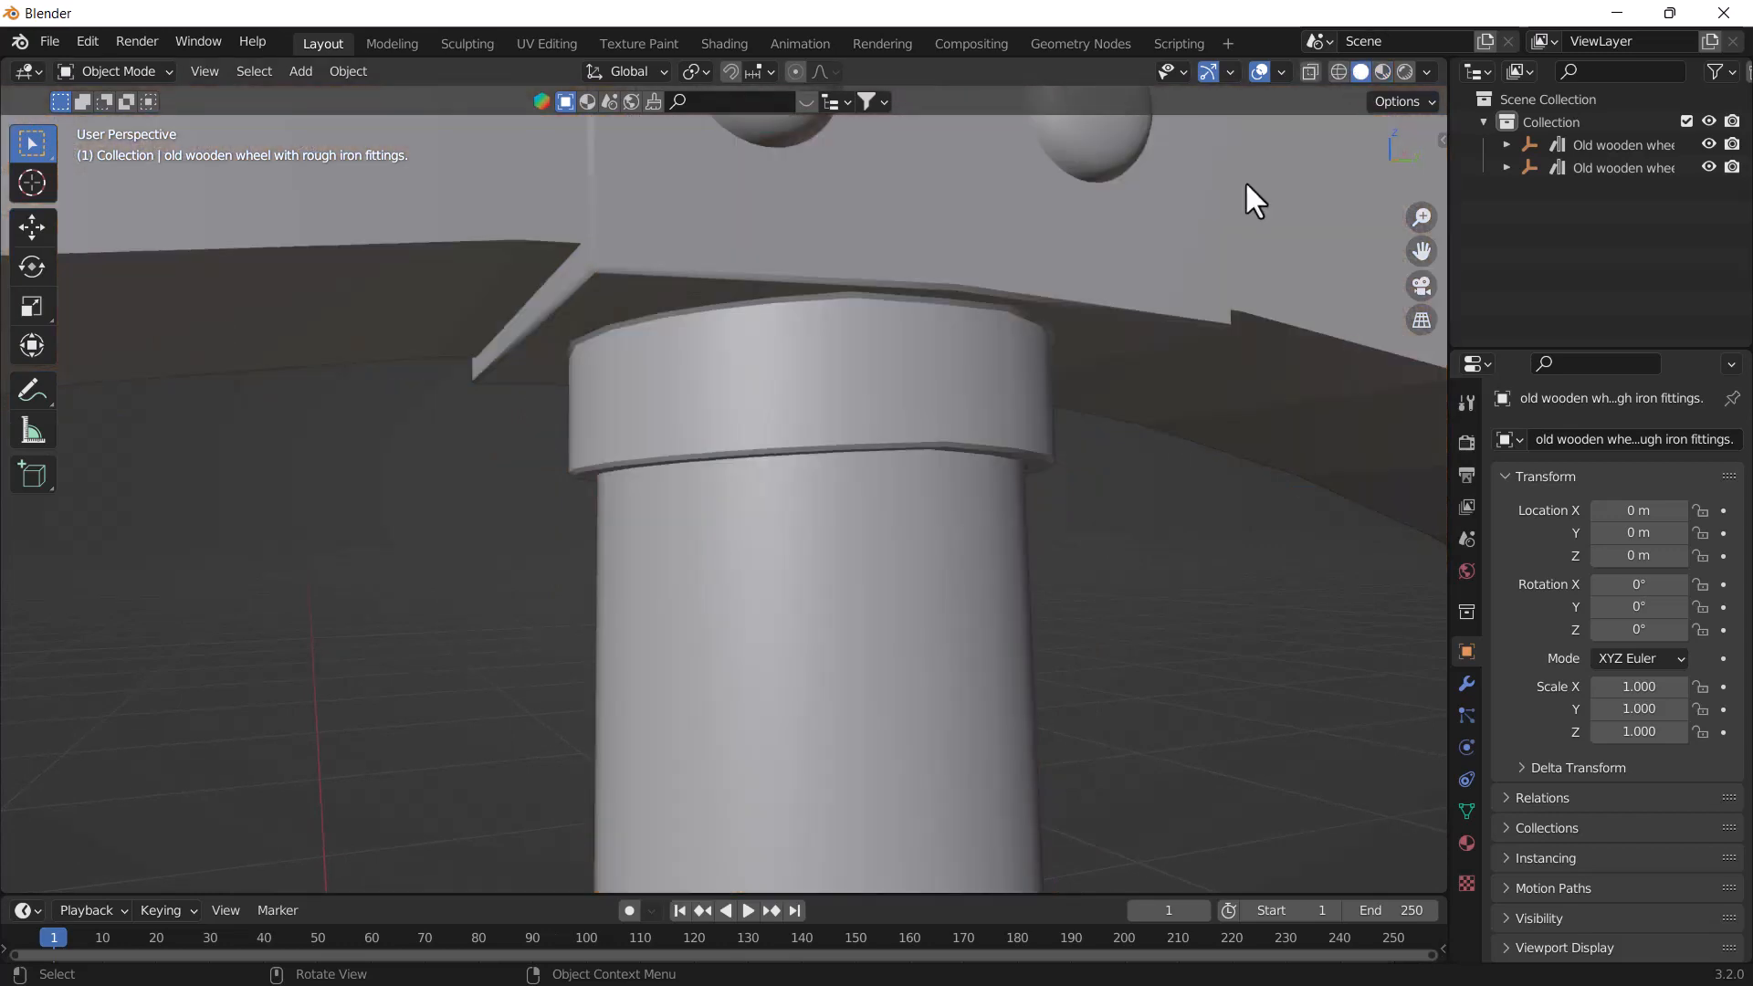
Re-enter Edit Mode on the wheel with Auto Merge Vertices and snapping enabled
{"action": "key", "text": "Tab"}
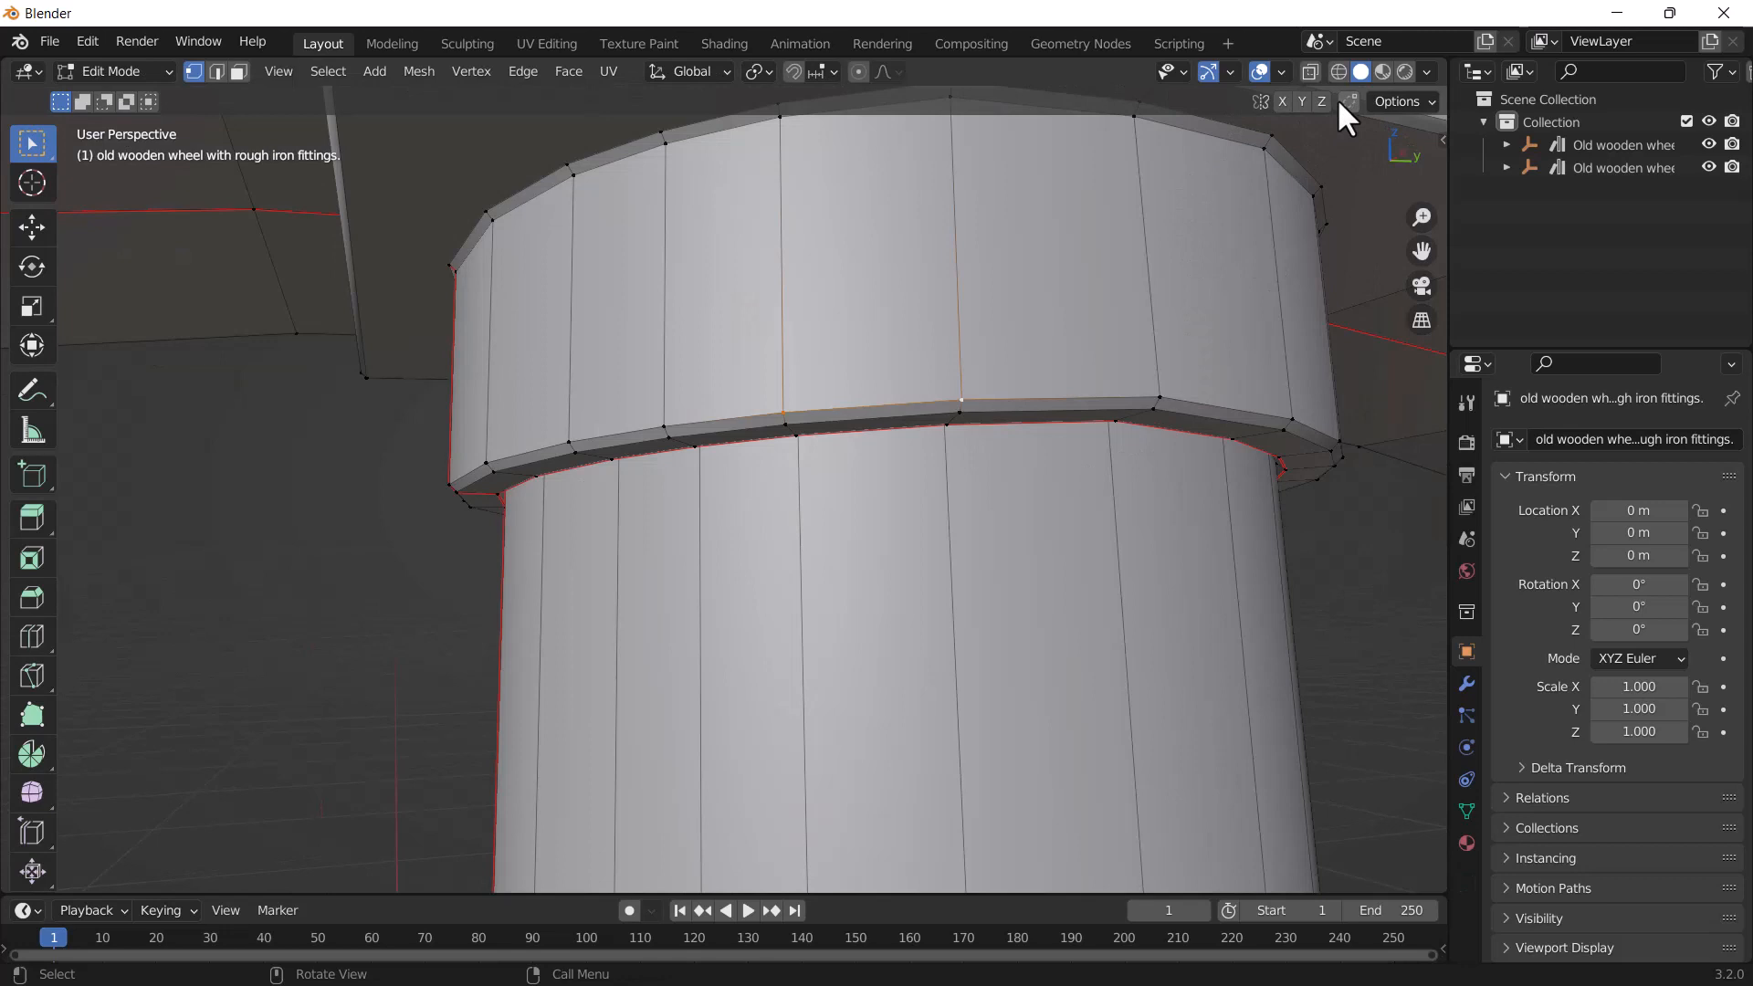
{"action": "mouse_move", "coordinate": [1361, 118]}
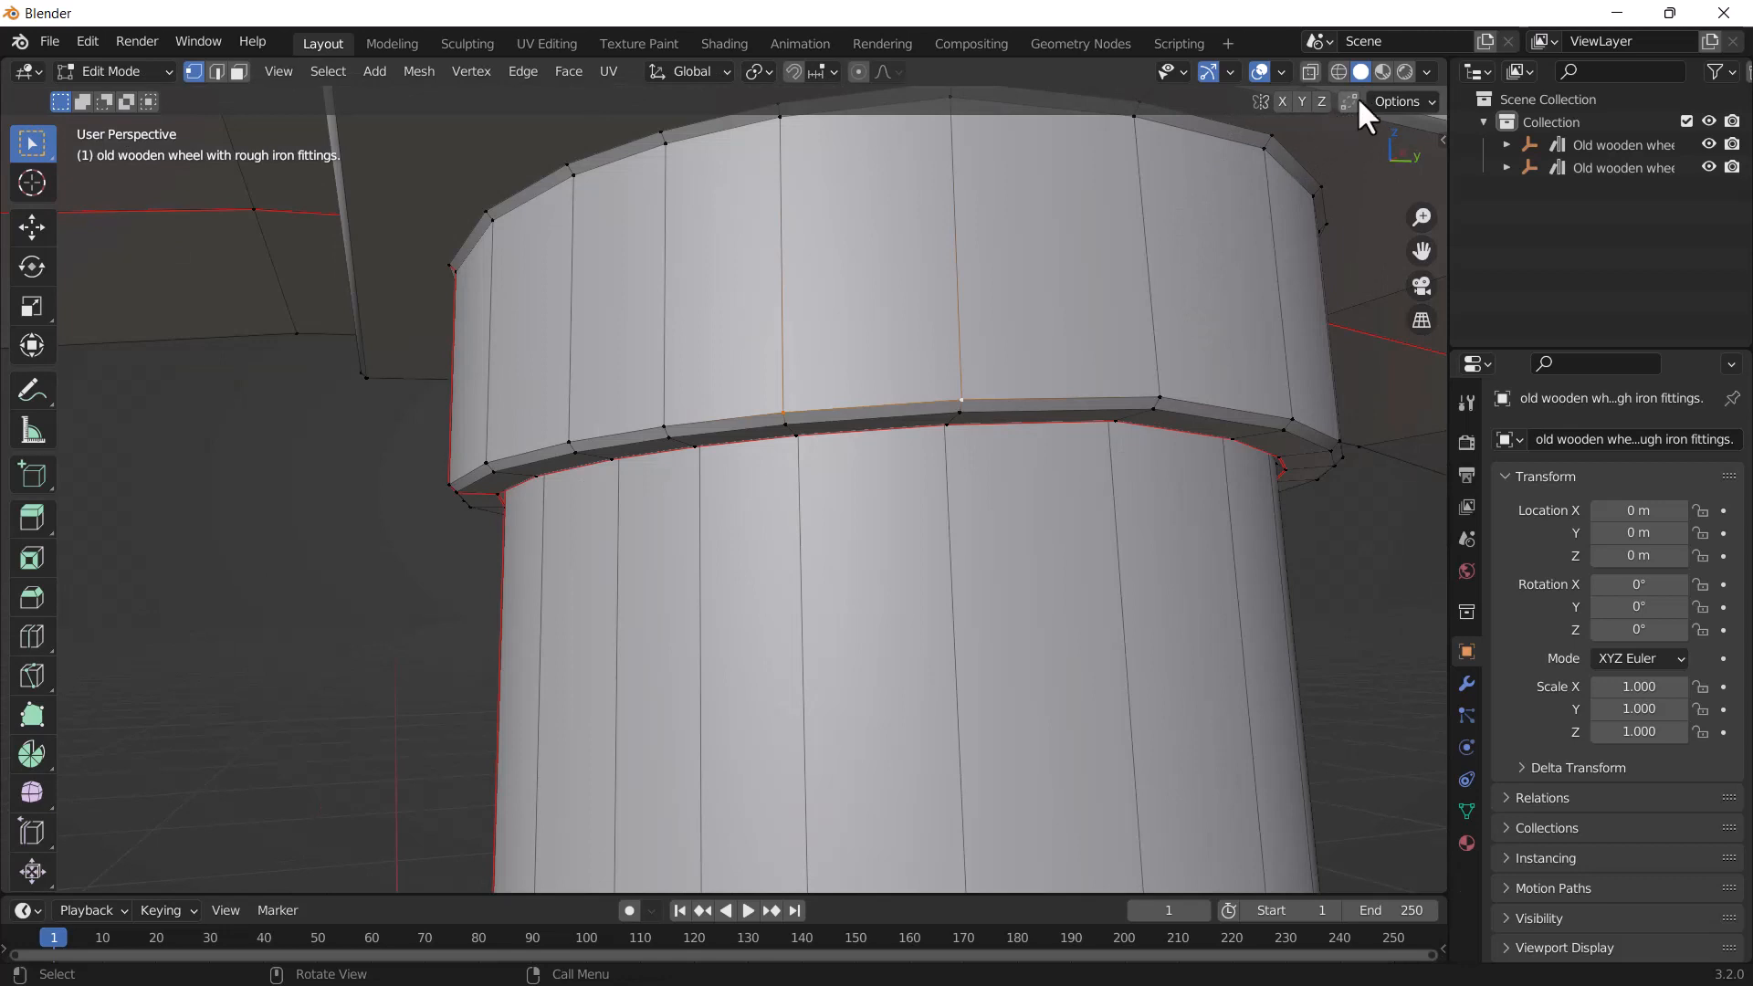
{"action": "left_click", "coordinate": [1348, 101]}
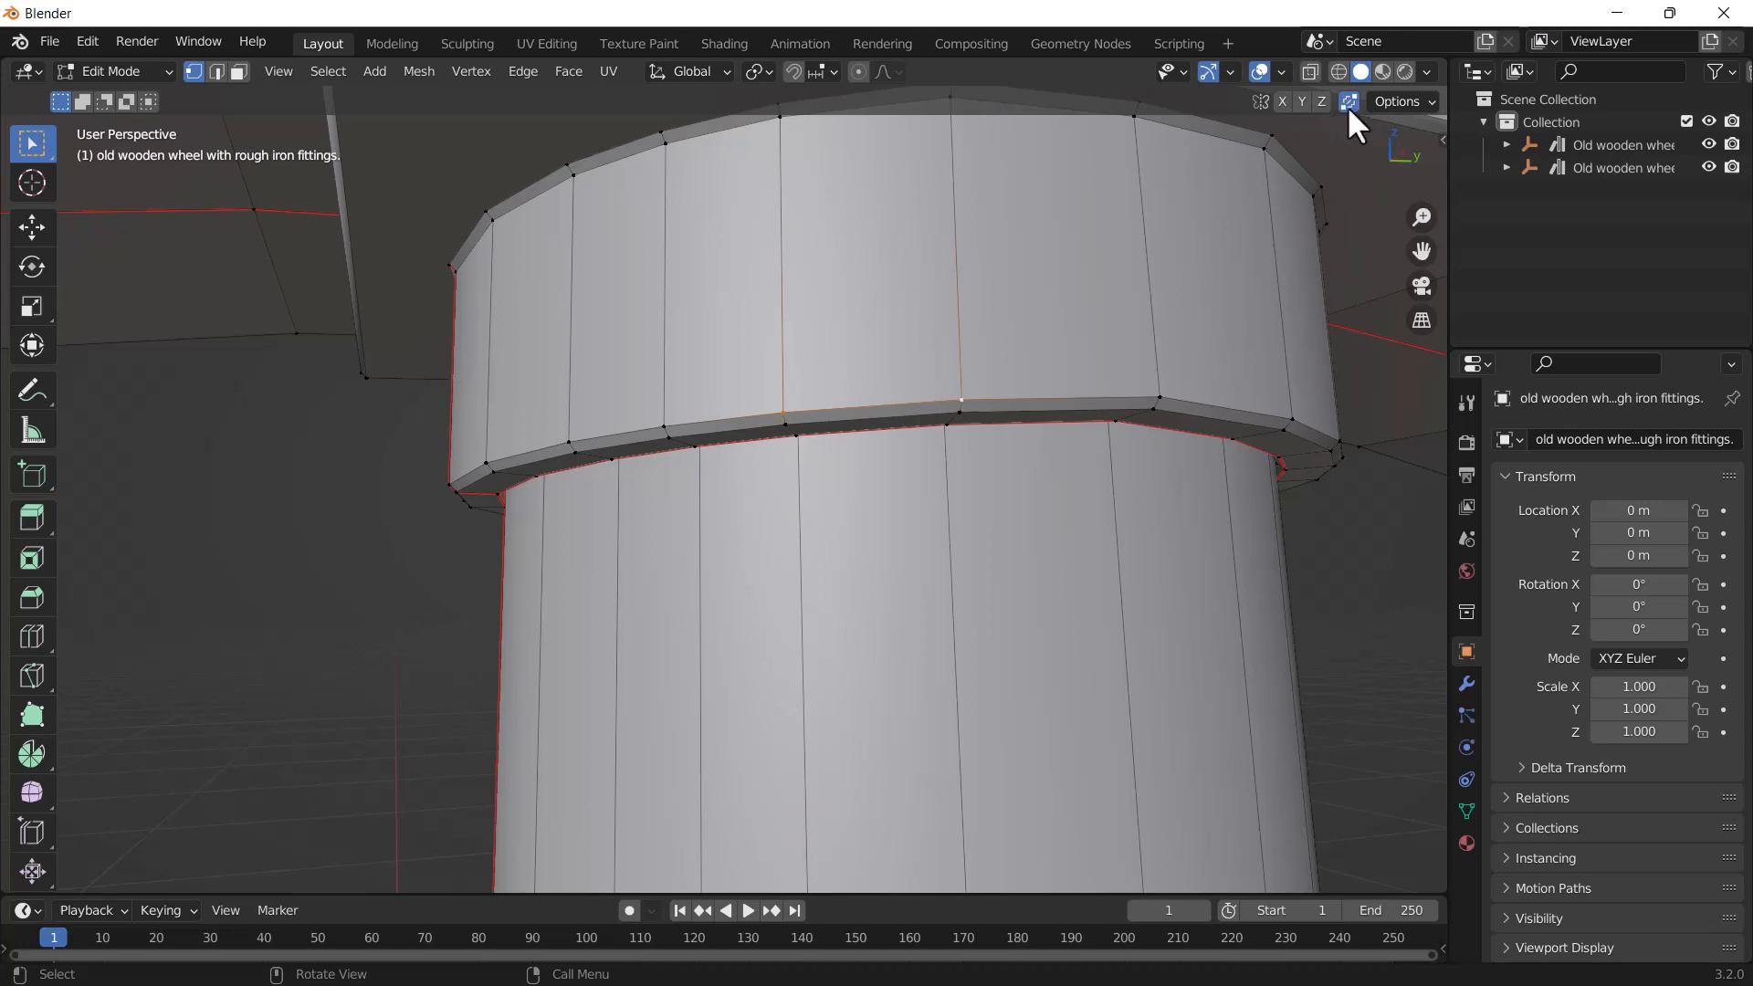
{"action": "mouse_move", "coordinate": [1062, 88]}
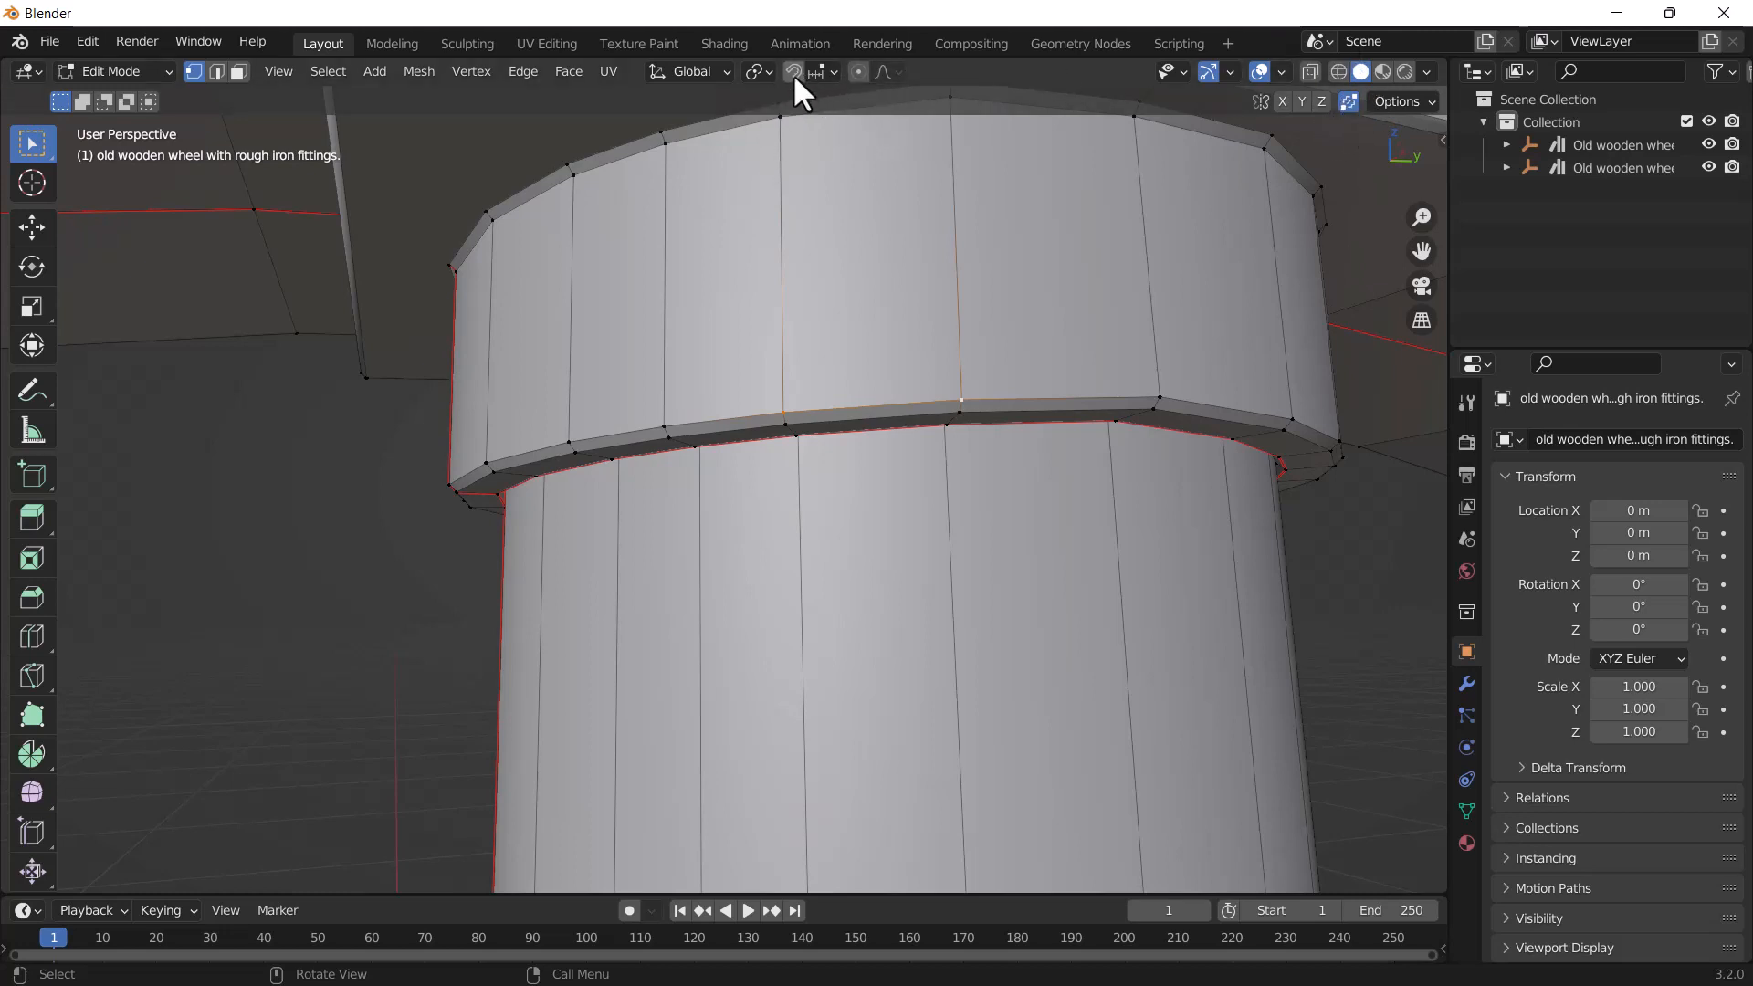
{"action": "left_click", "coordinate": [831, 71]}
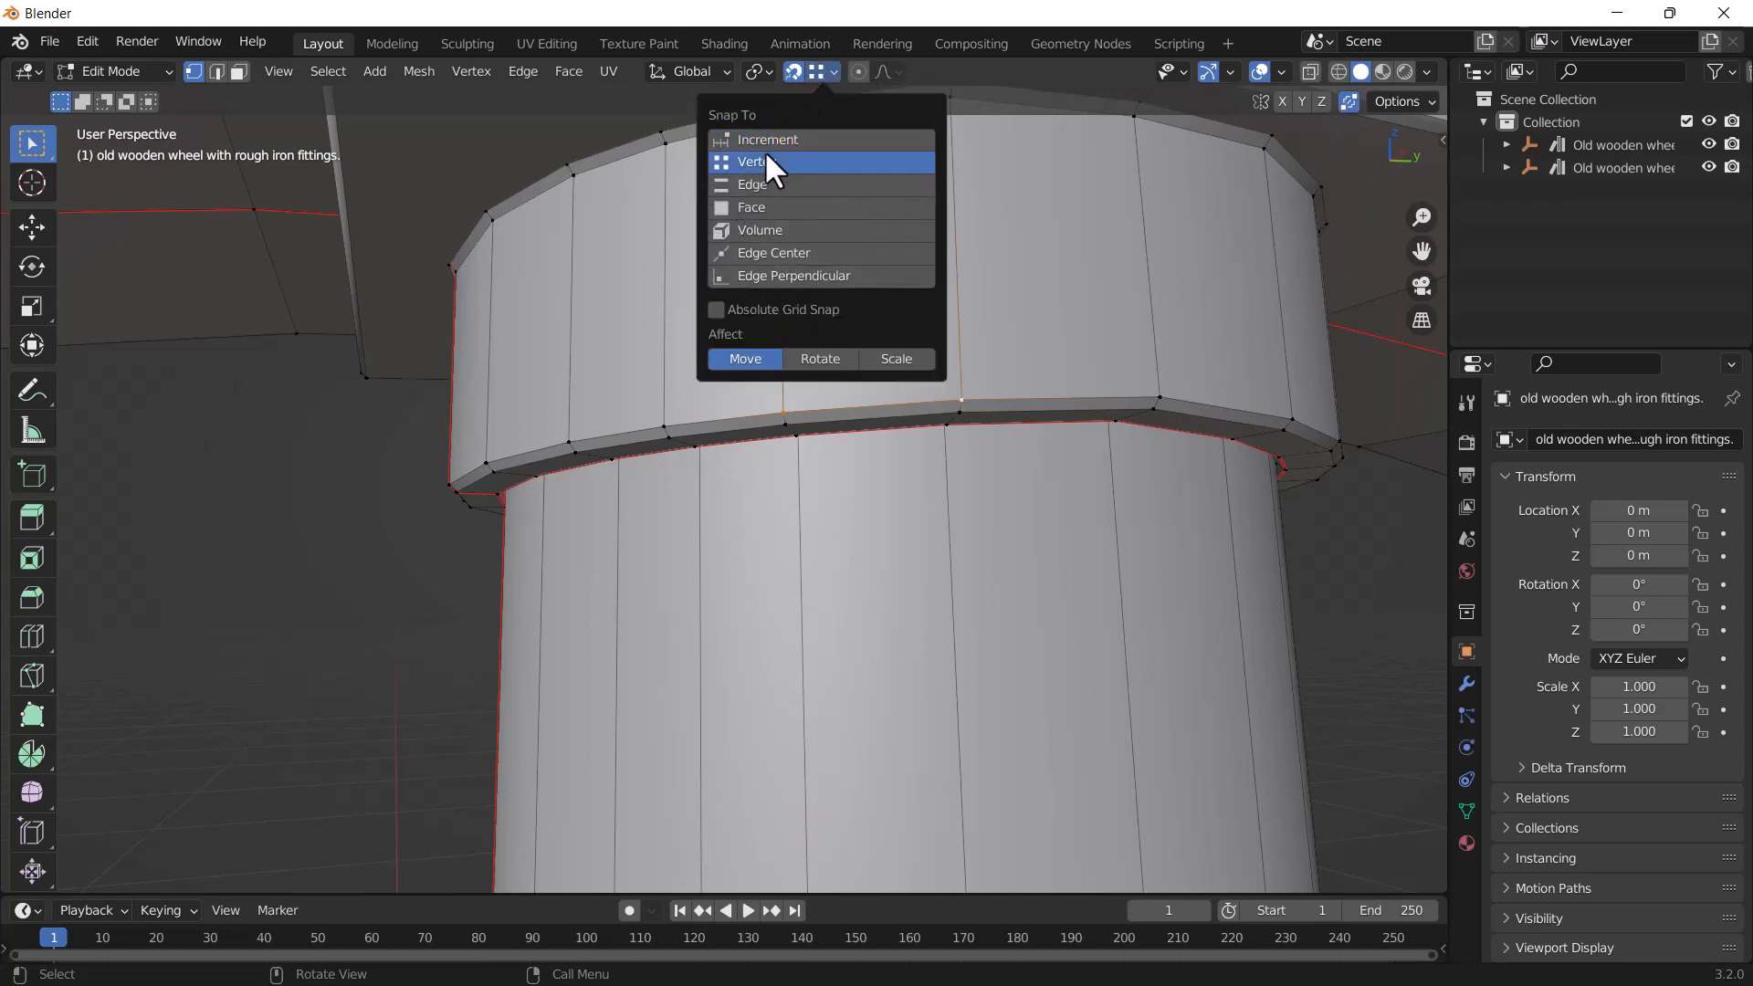
Set the Snap To target to Vertex
{"action": "left_click", "coordinate": [757, 160]}
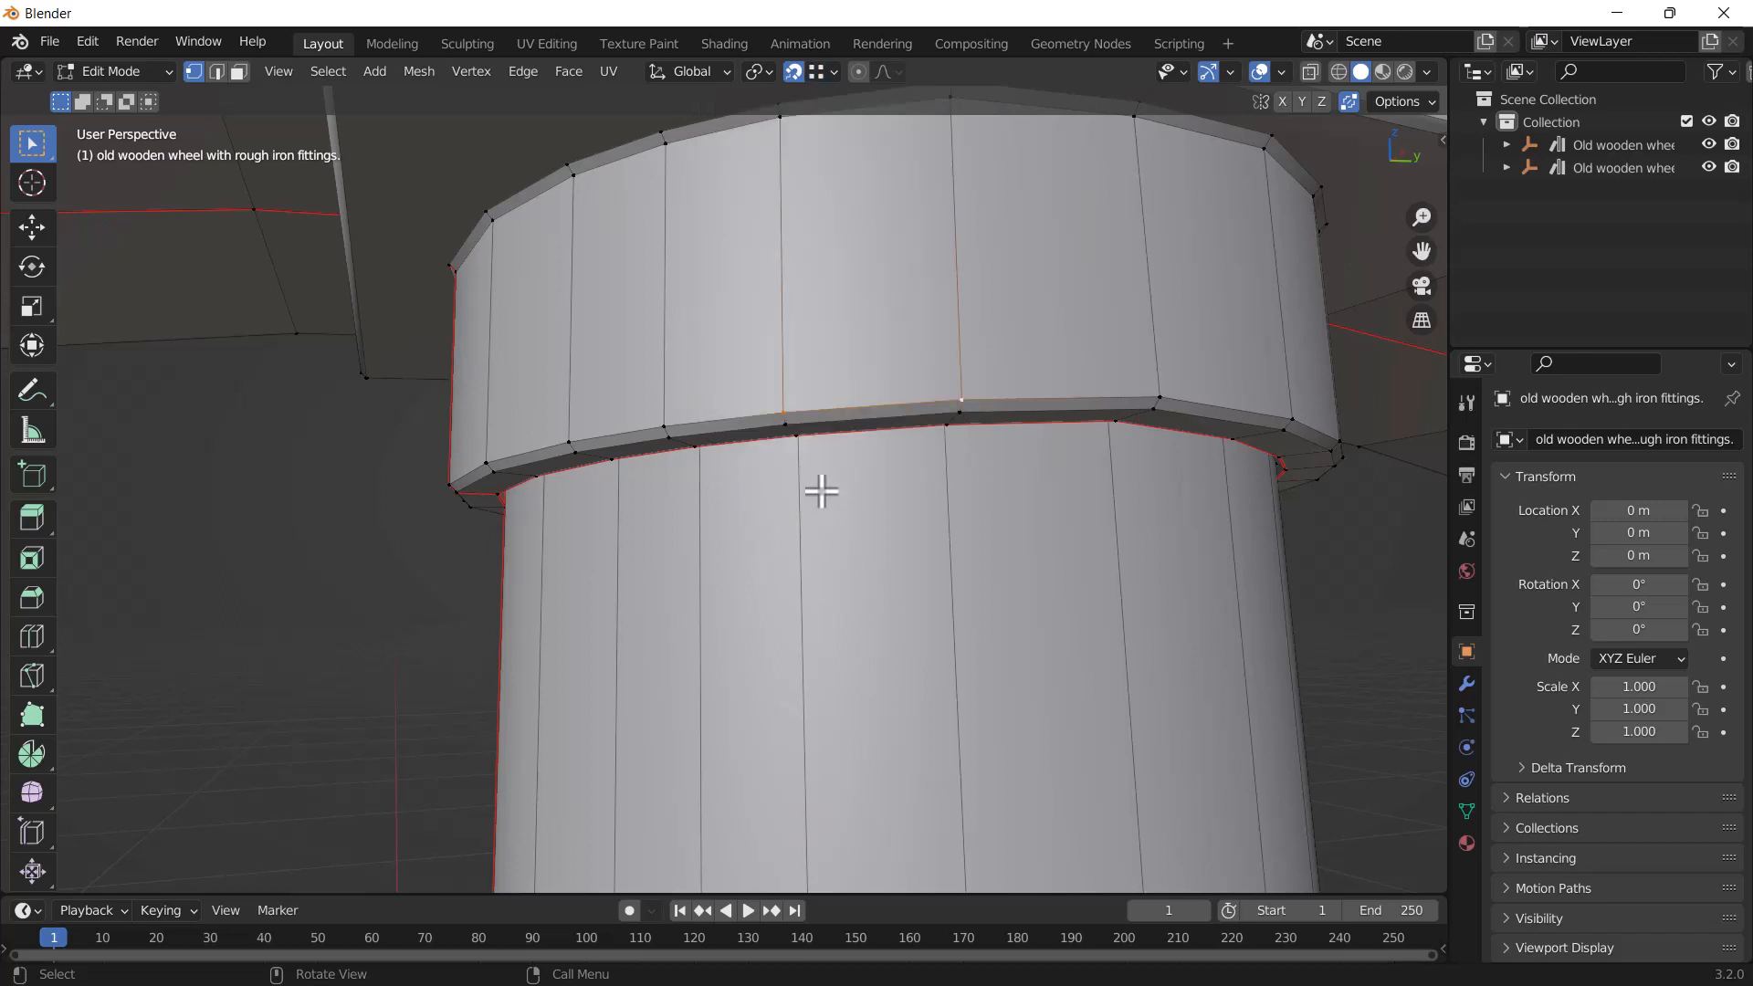
{"action": "left_click", "coordinate": [815, 70]}
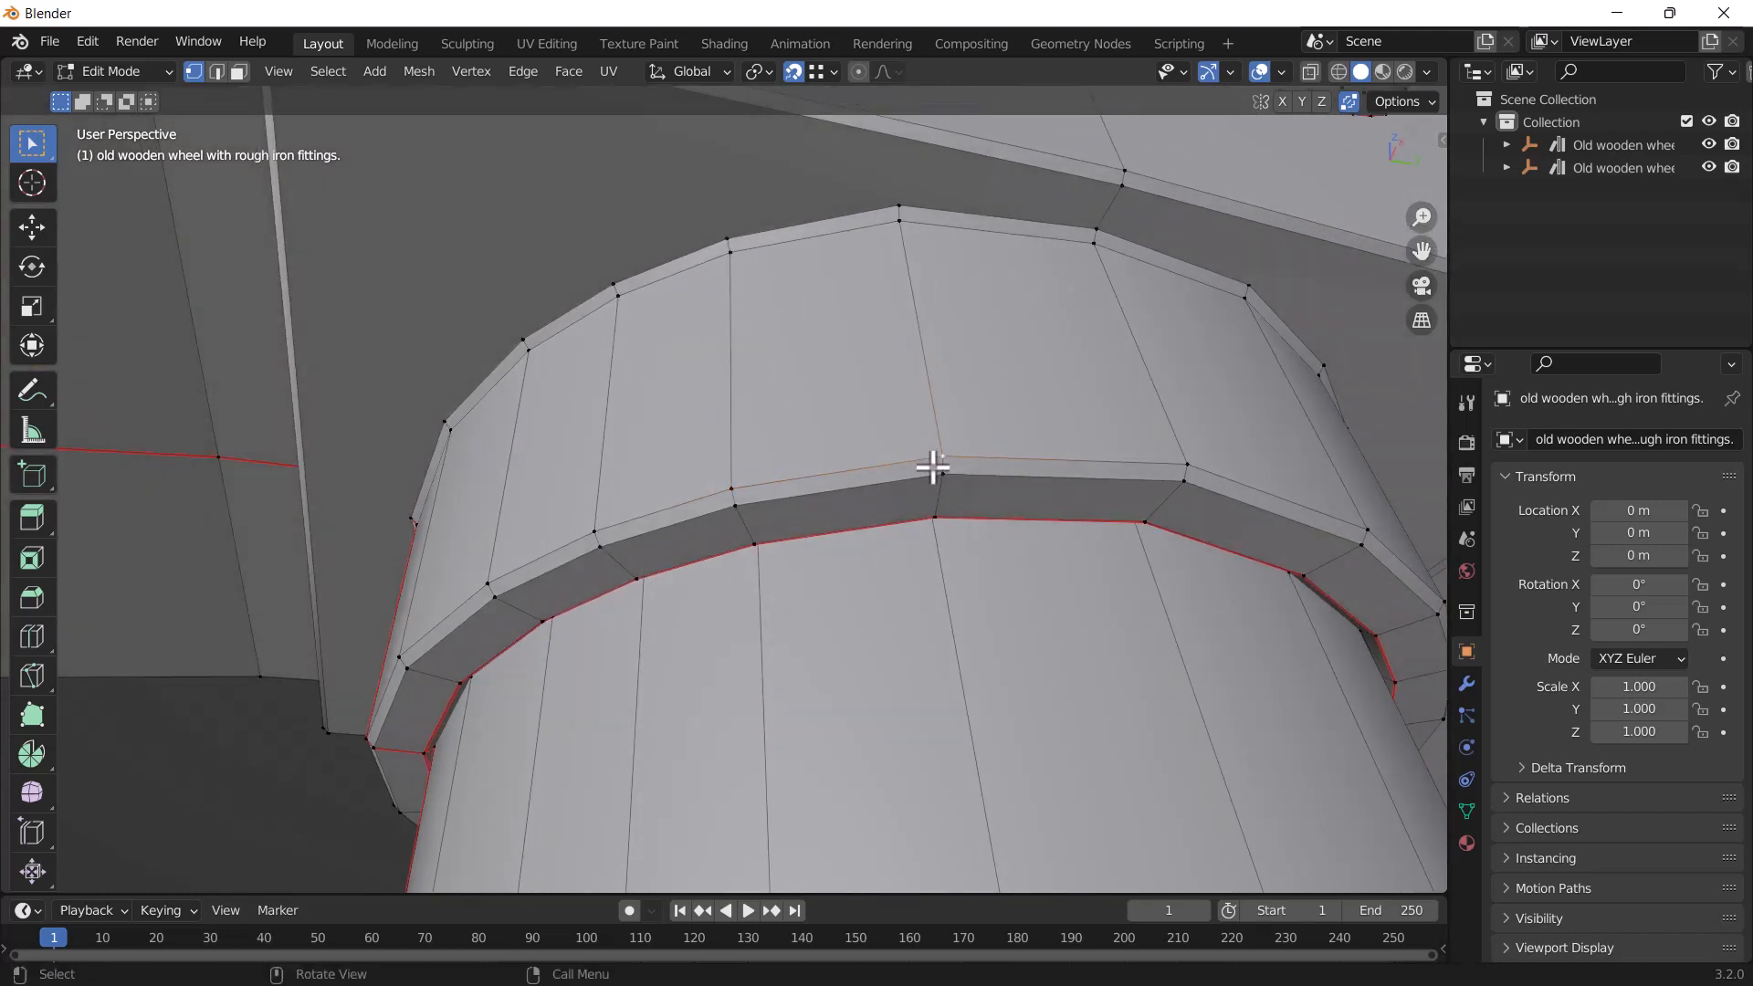
Grab the stray rim vertex and drag it onto its neighbouring vertex
{"action": "key", "text": "g"}
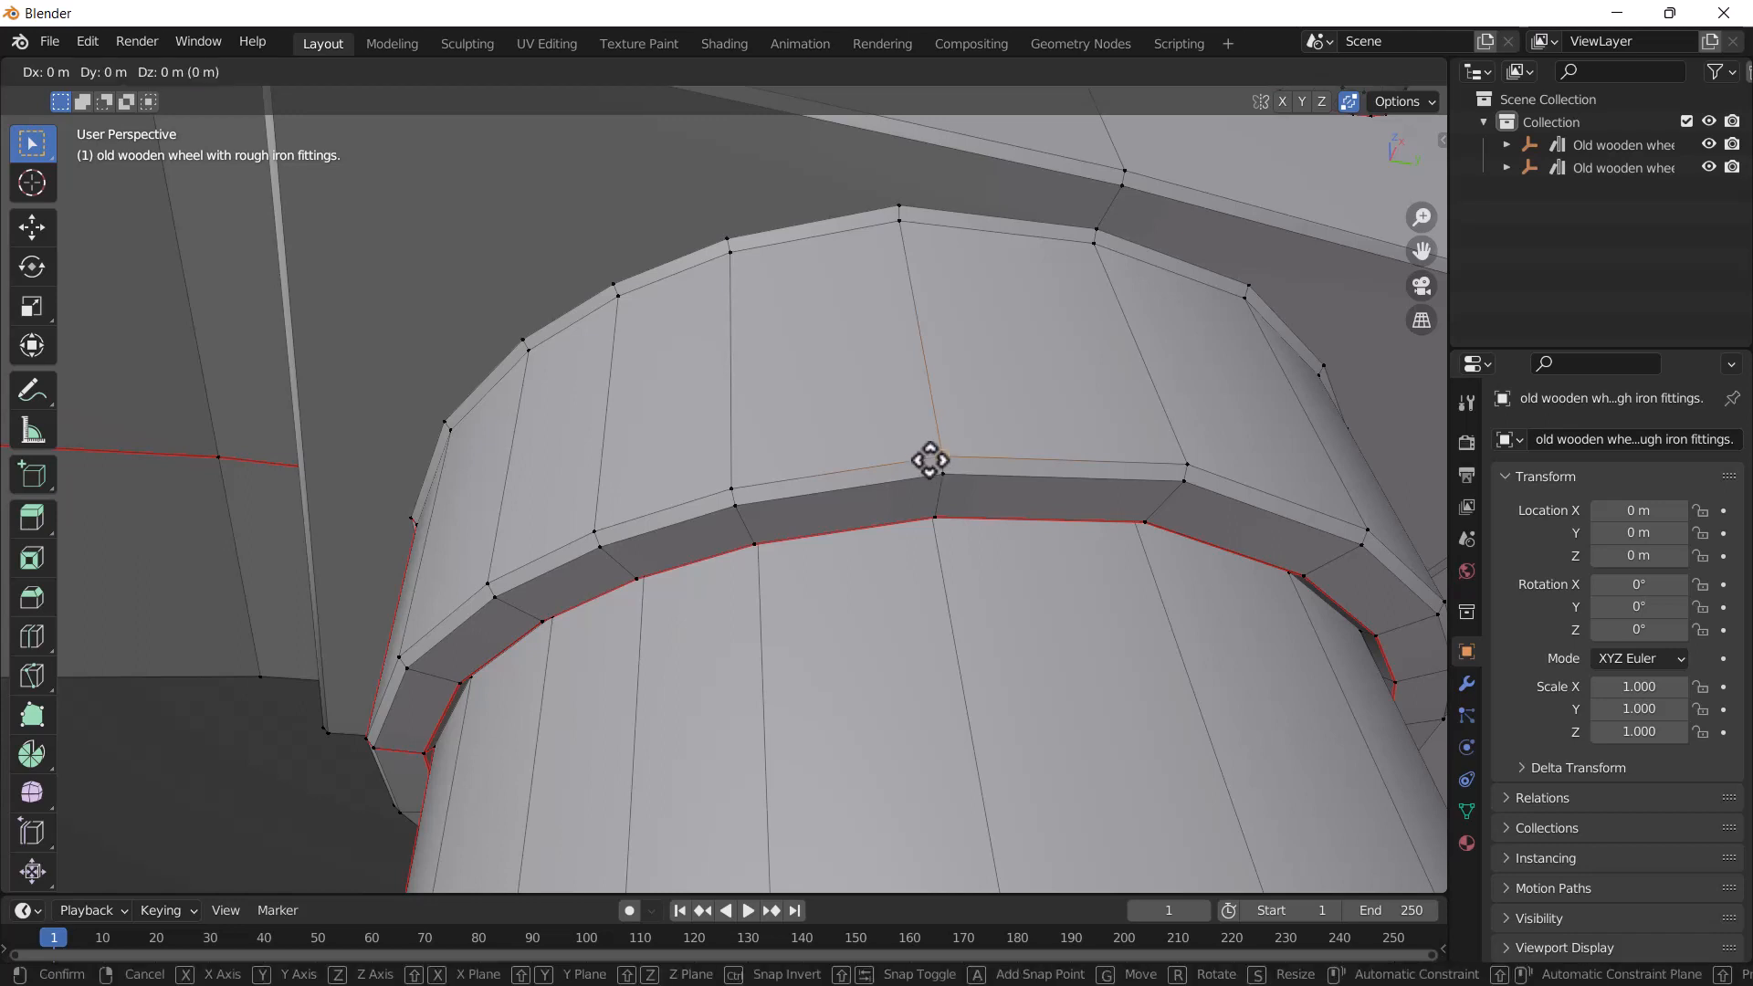
{"action": "left_click_drag", "start_coordinate": [929, 460], "coordinate": [797, 484]}
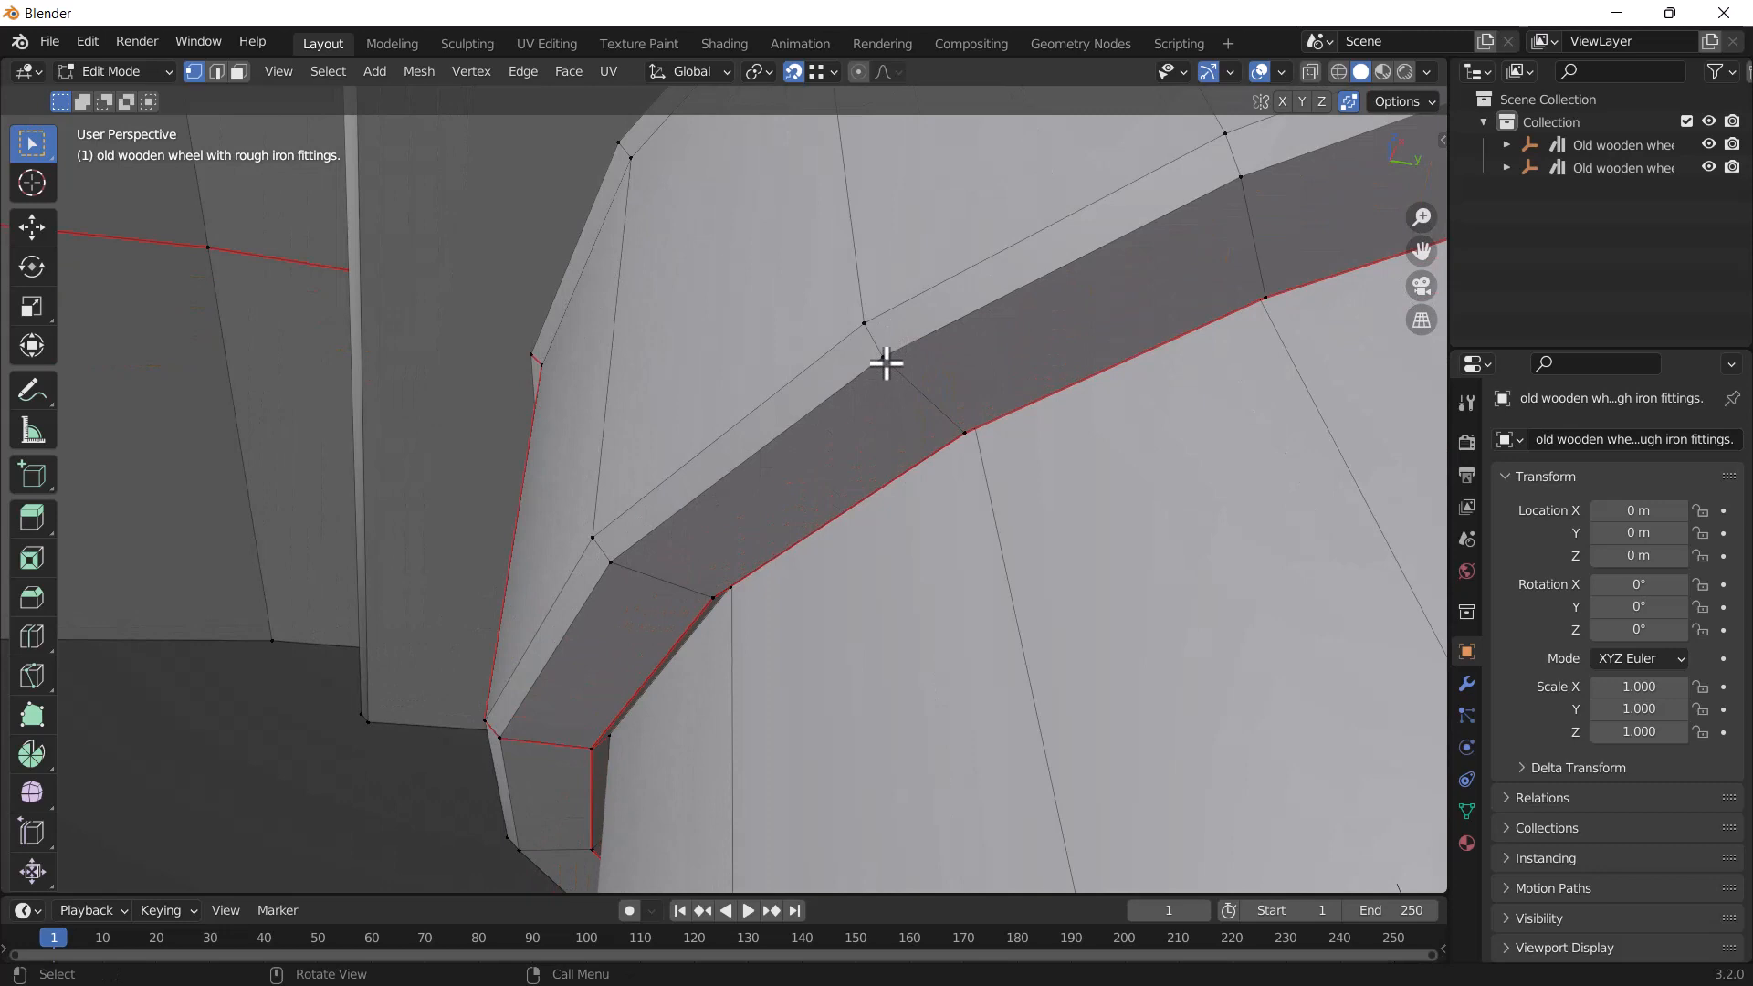
{"action": "mouse_move", "coordinate": [887, 357]}
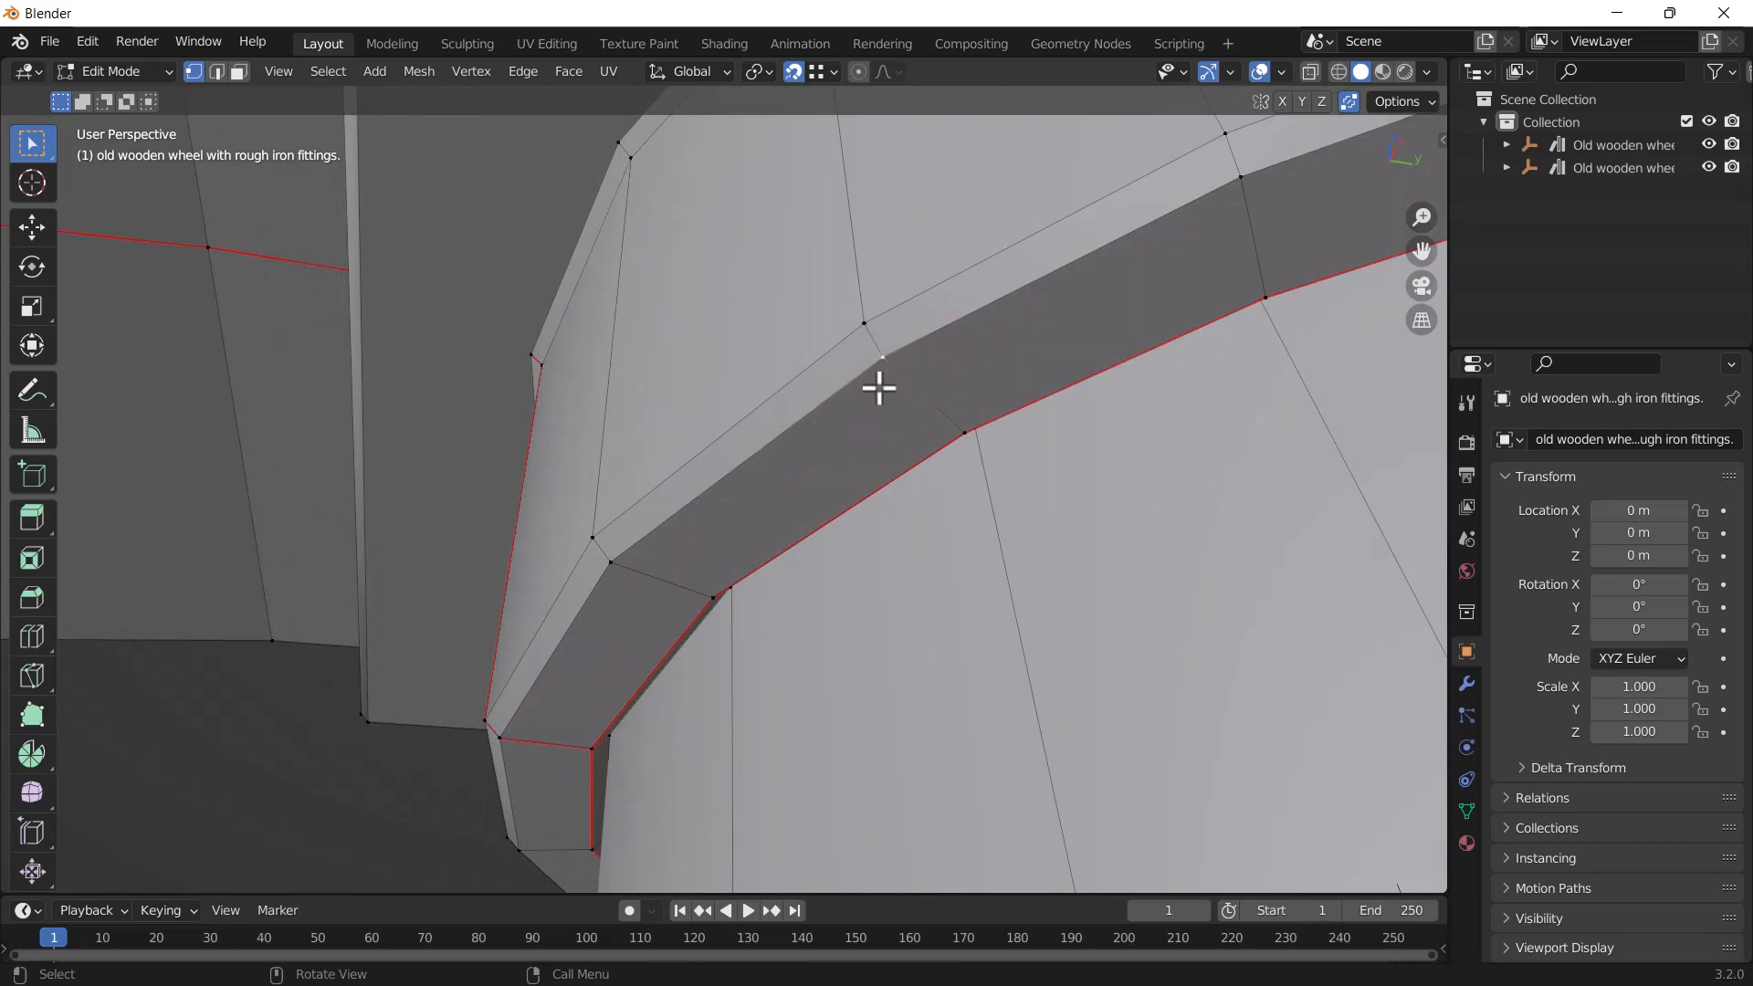
Grab the next stray edge vertex and snap it onto the vertex above
{"action": "key", "text": "g"}
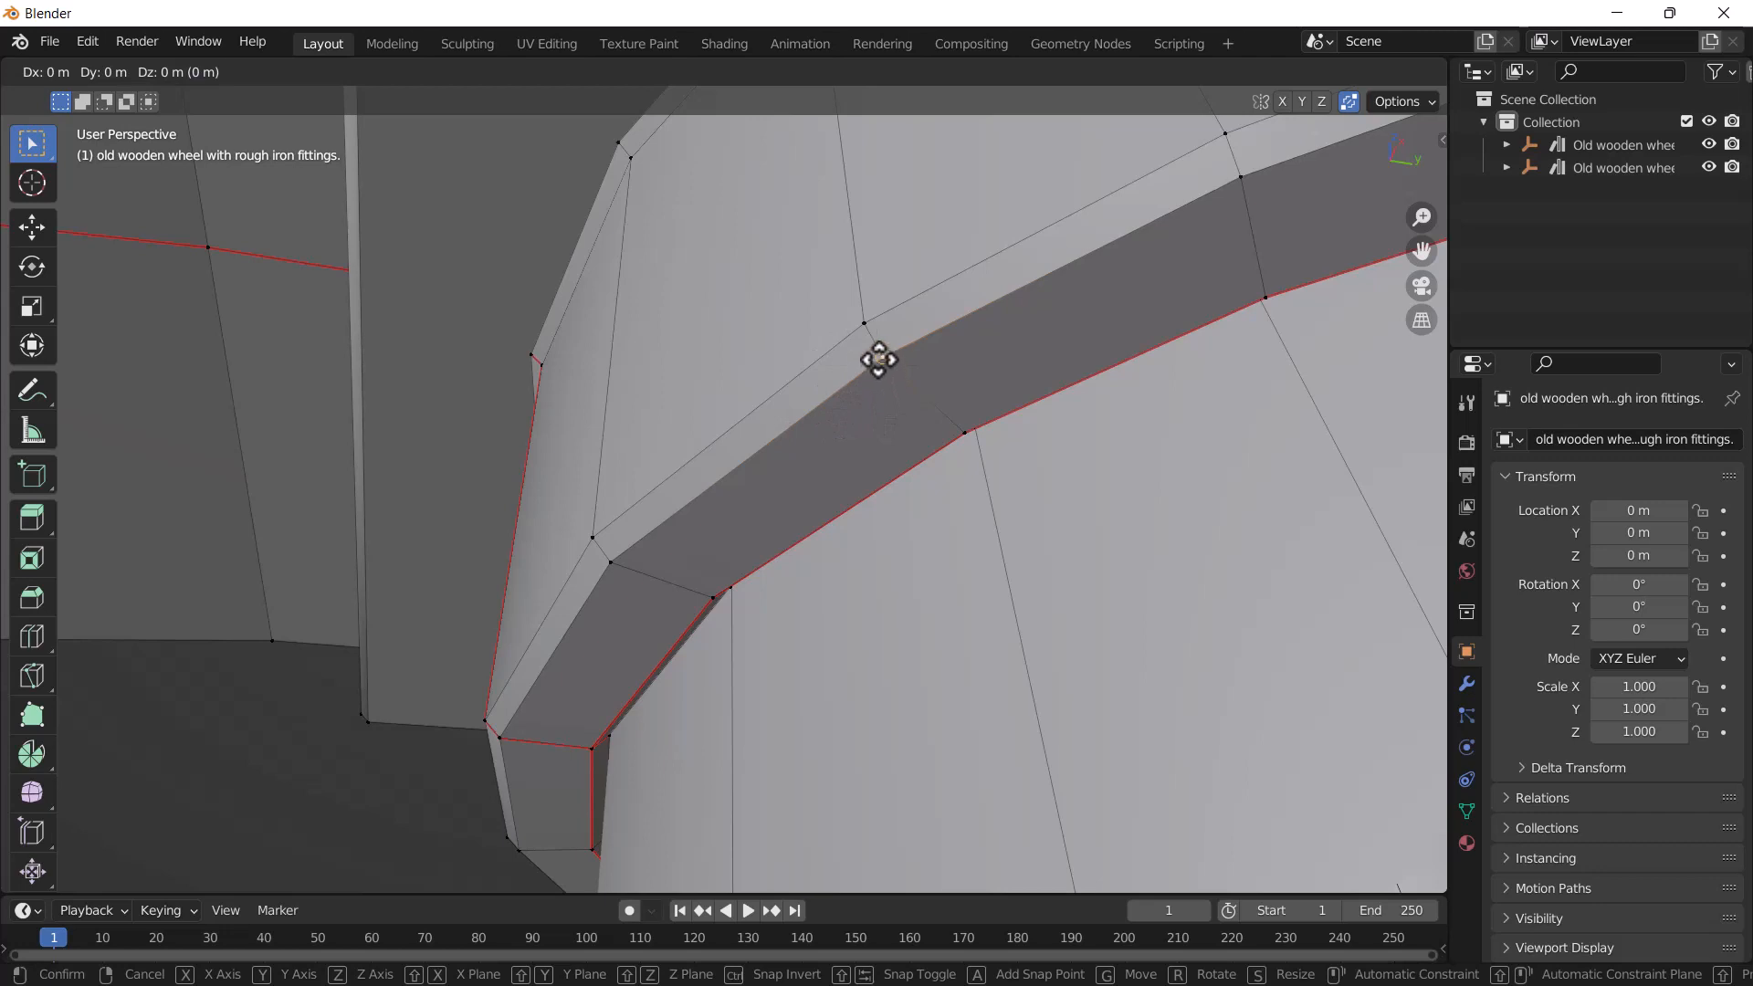
{"action": "left_click_drag", "start_coordinate": [877, 360], "coordinate": [863, 329]}
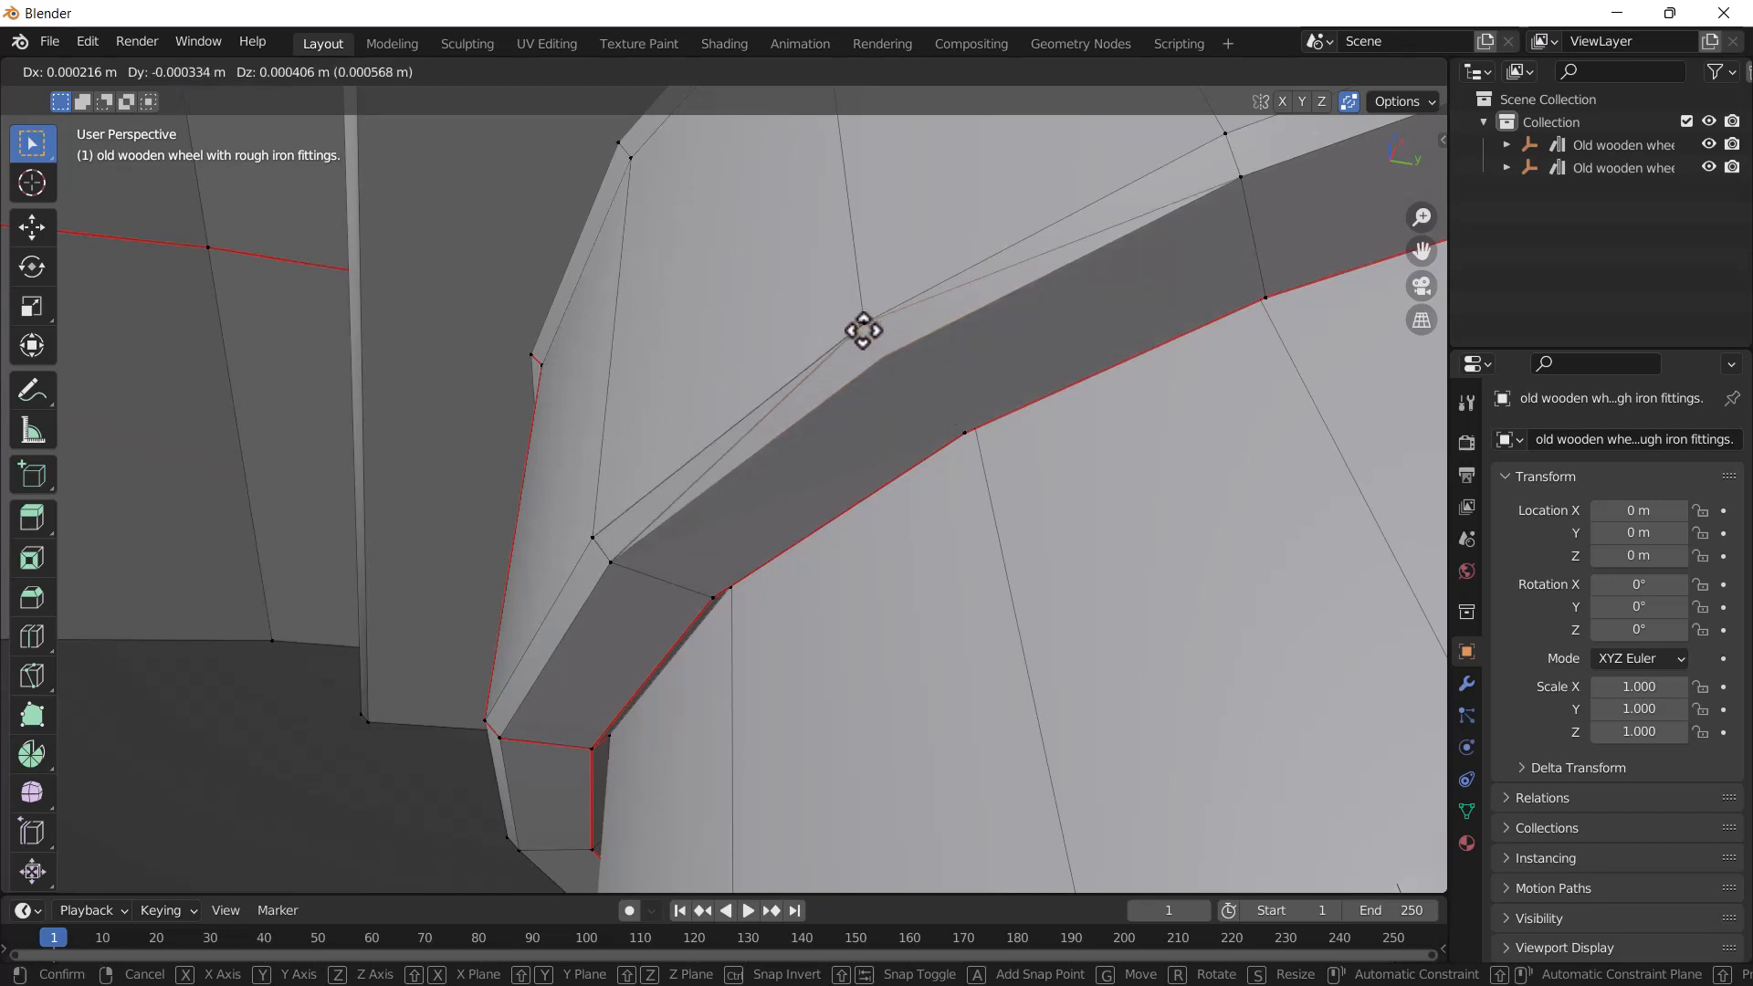